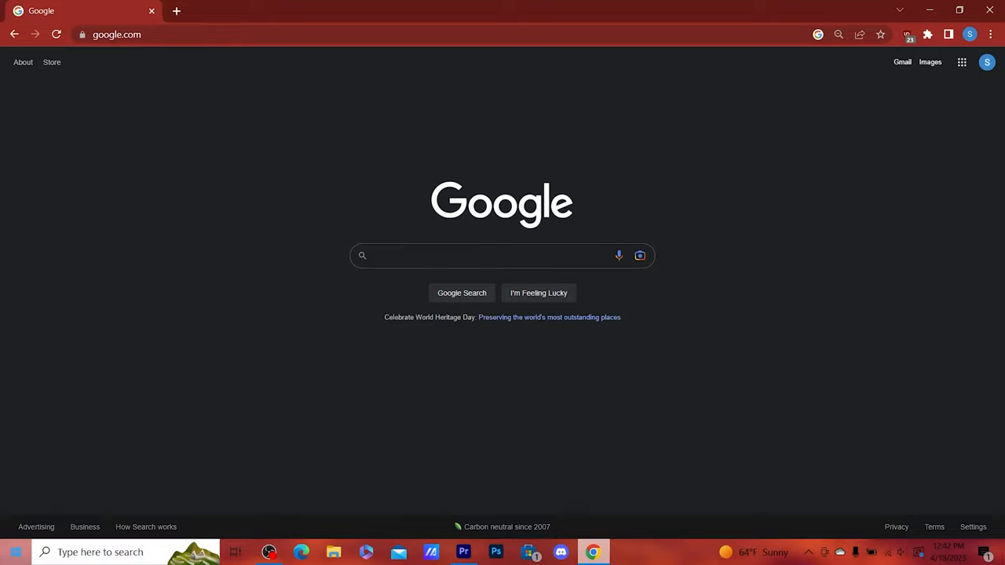
- Search Google for 'G shade' to find the official gshade.org site
left_click(486, 255)
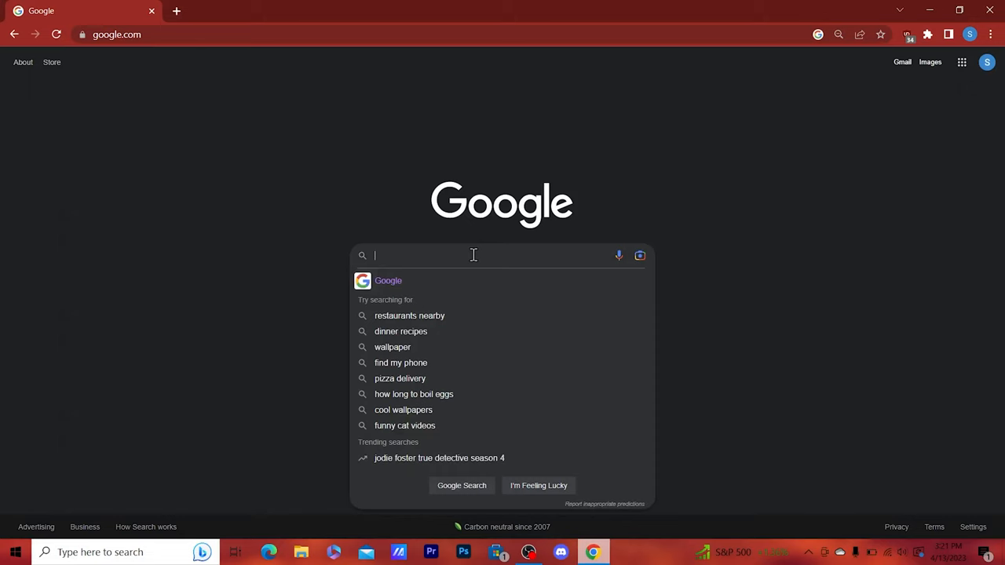
type("G shade")
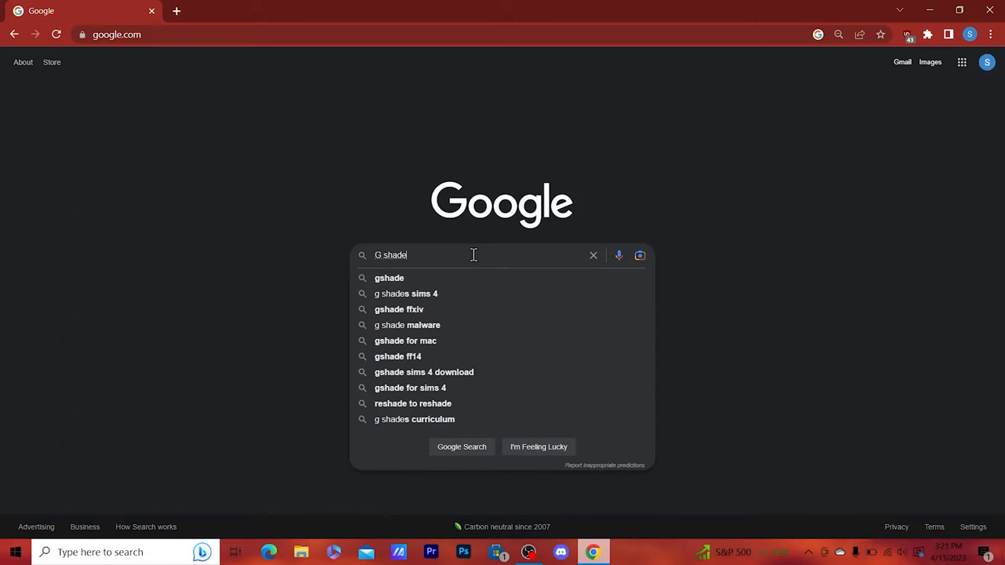
key("Return")
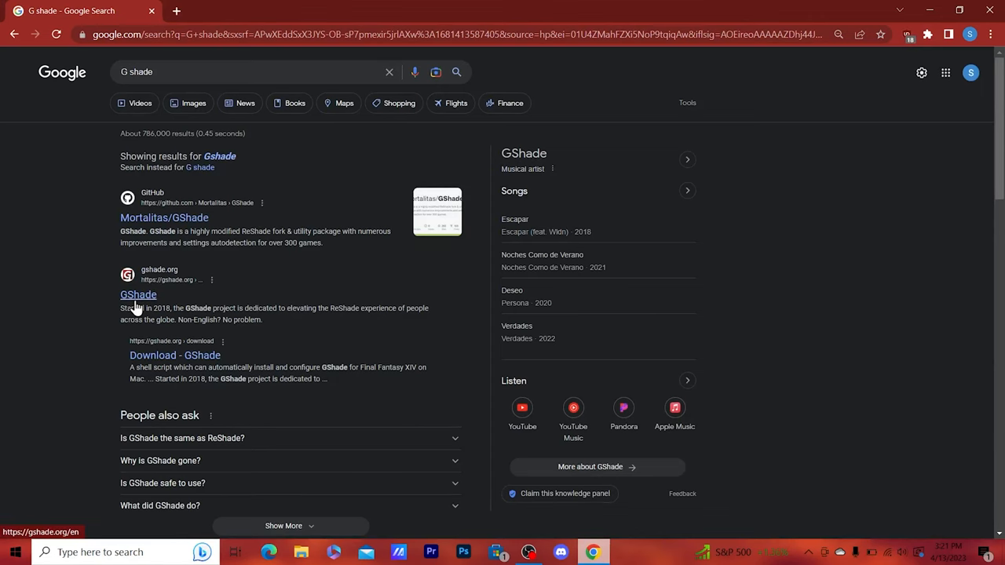
- From gshade.org's download page, download the GShade Windows installer
left_click(139, 293)
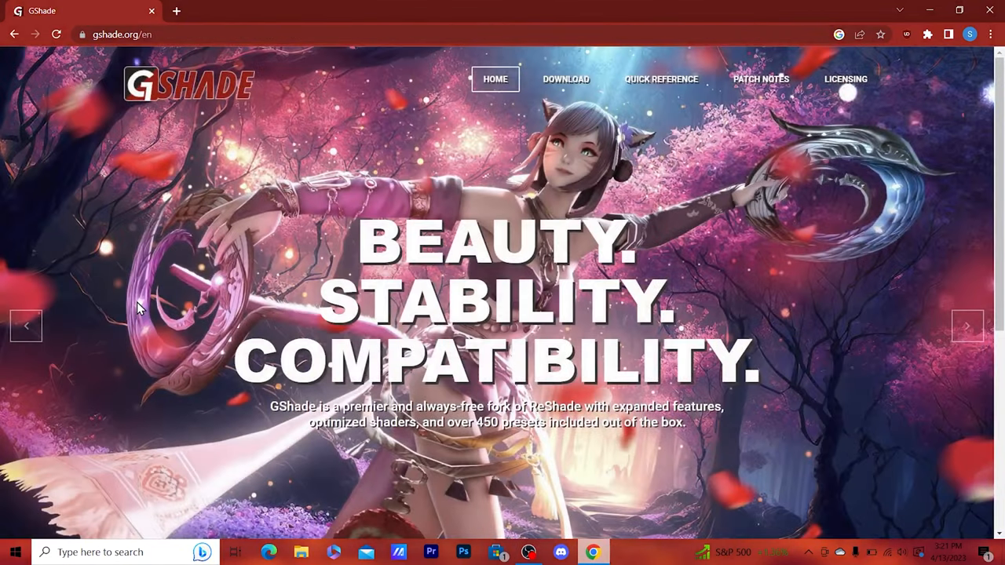
mouse_move(565, 79)
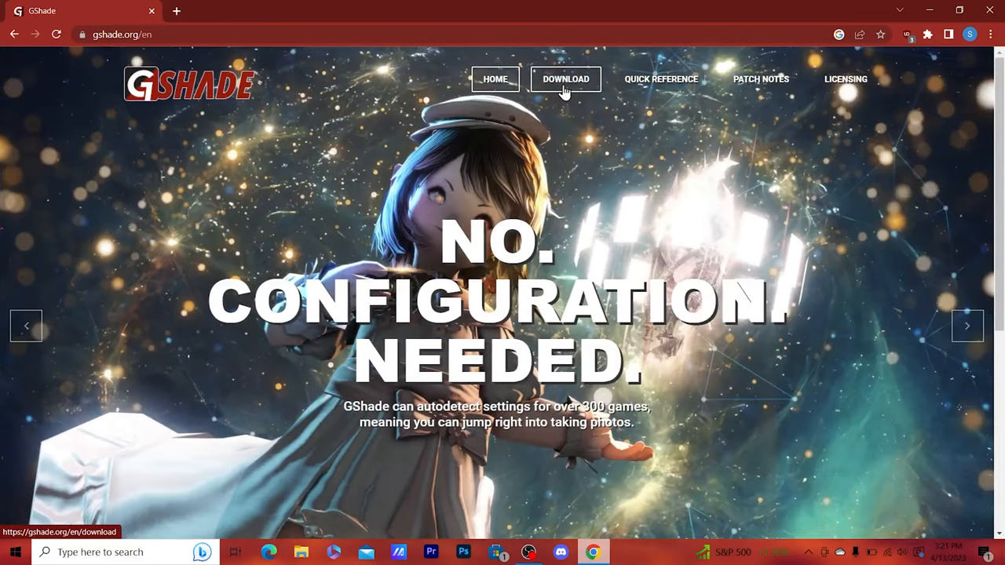
left_click(566, 78)
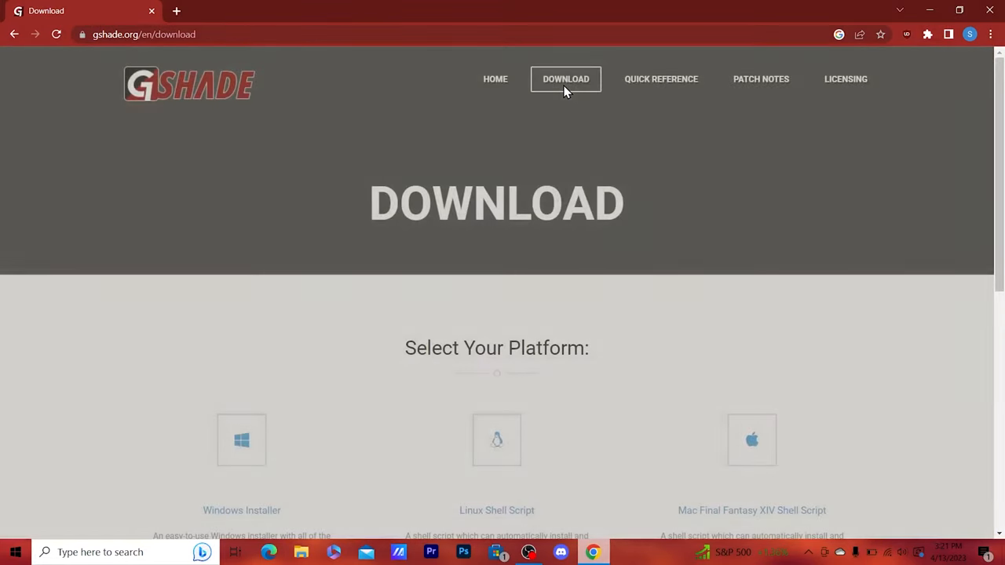
scroll("down", 3)
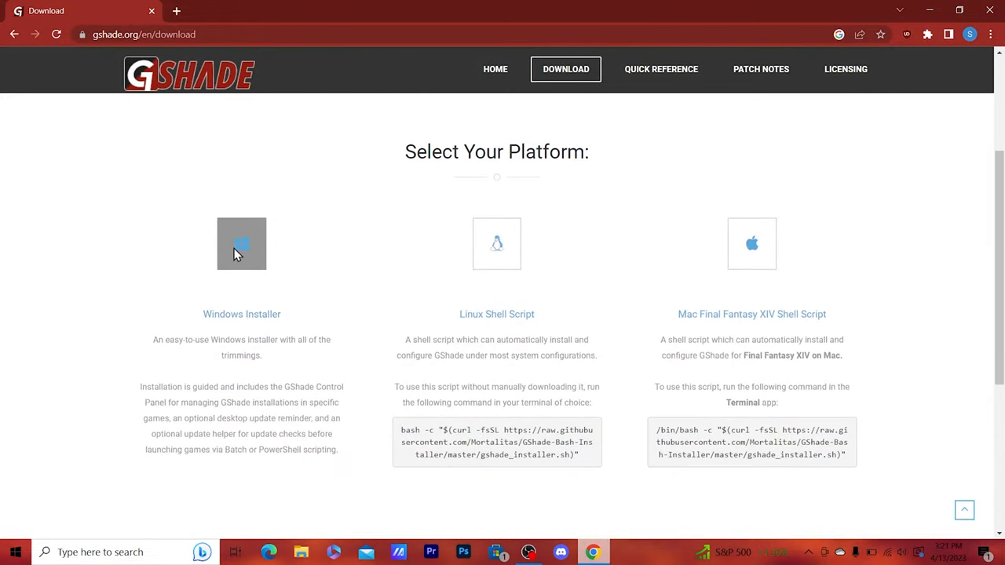
left_click(242, 314)
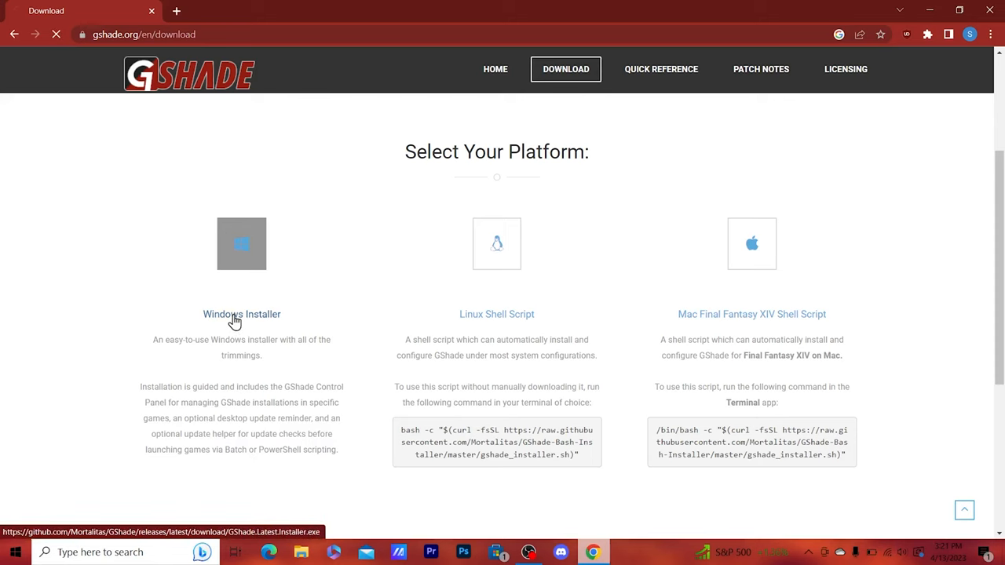
left_click(242, 314)
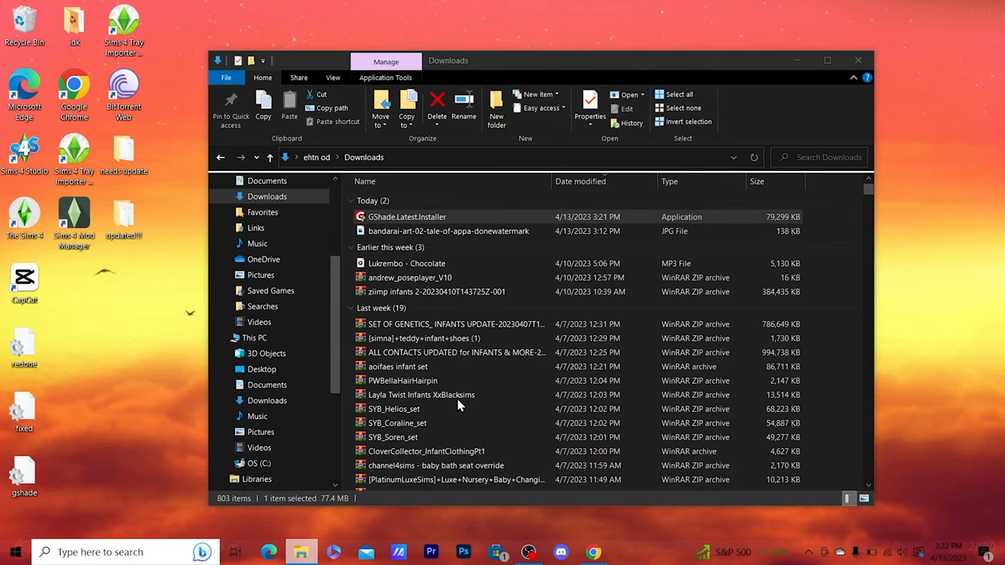
mouse_move(440, 358)
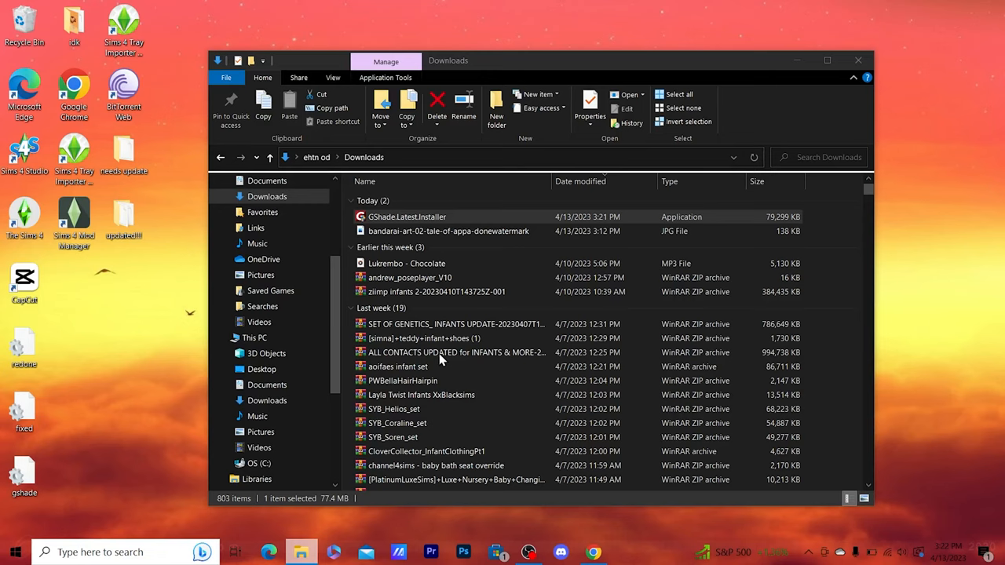
- Launch GShade.Latest.Installer from the Downloads folder
double_click(407, 217)
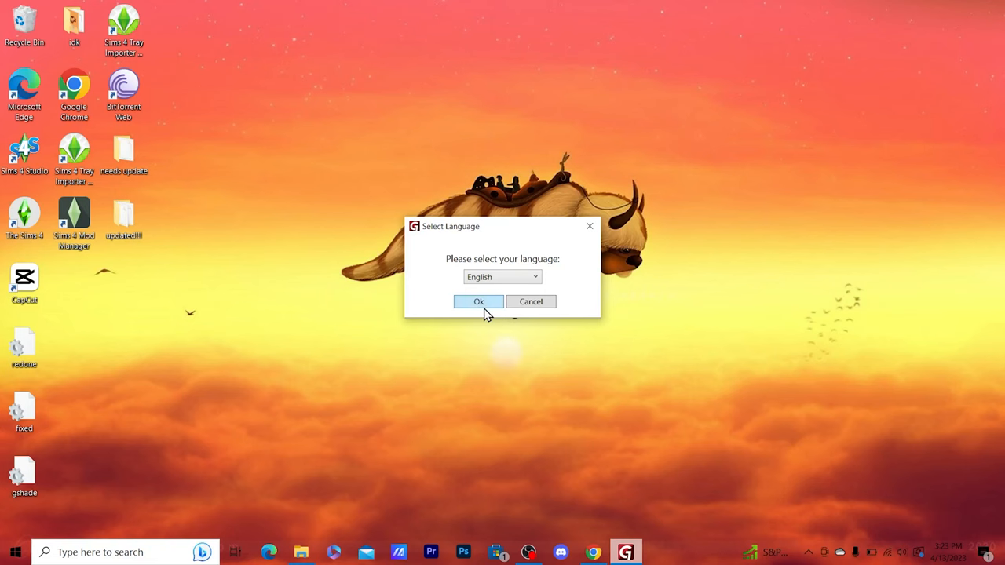
- Confirm English and accept the license to reach the game executable step
left_click(477, 302)
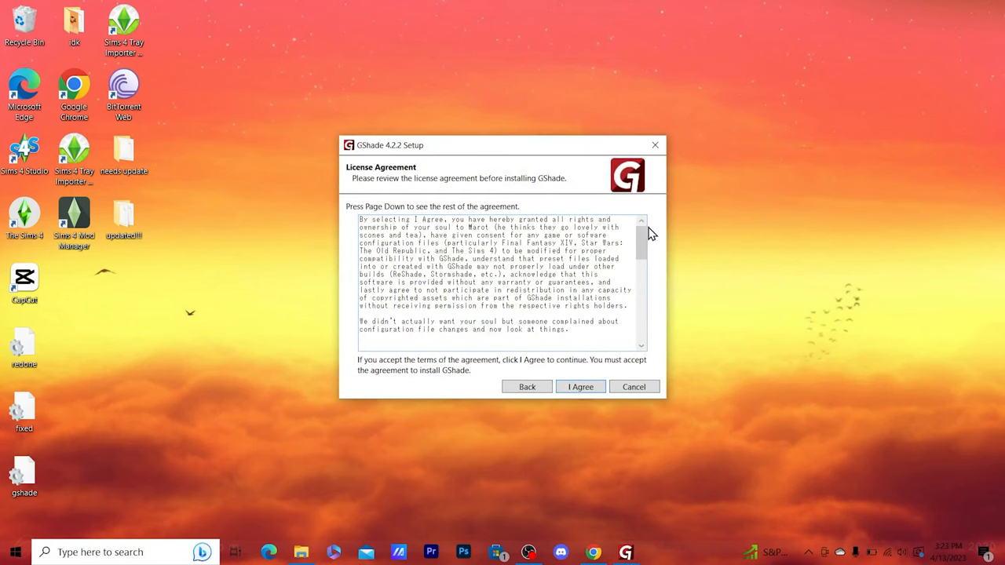
scroll("down", 3)
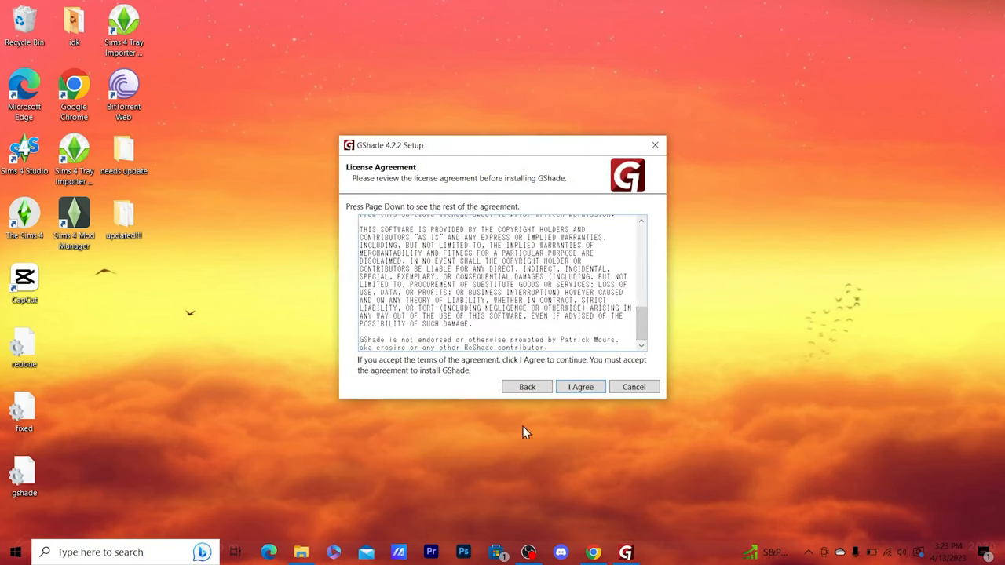
left_click(581, 386)
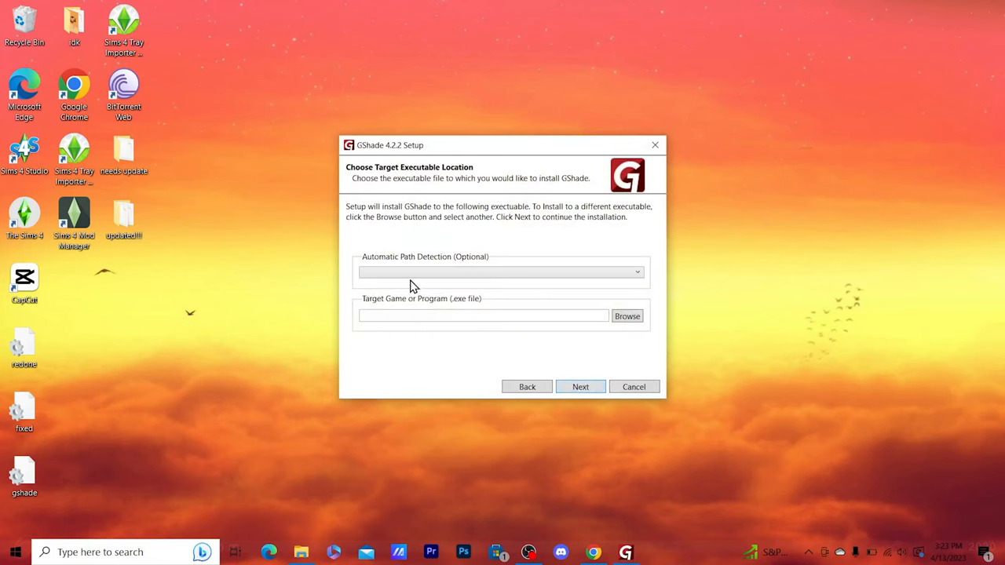
mouse_move(458, 281)
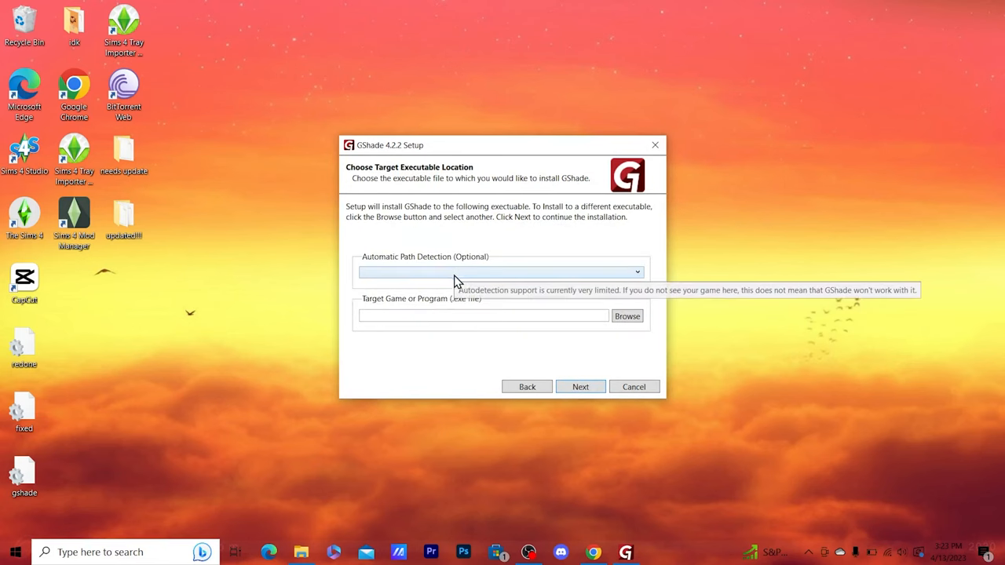
mouse_move(449, 375)
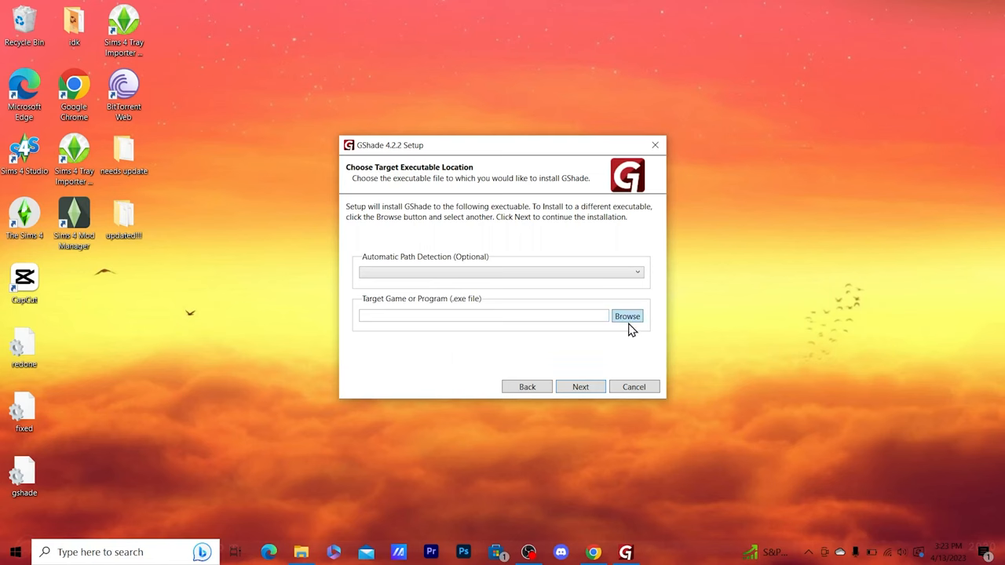
- Target TS4_x64.exe in DODI-Repacks > The Sims 4 > Game > Bin and continue to presets
left_click(628, 315)
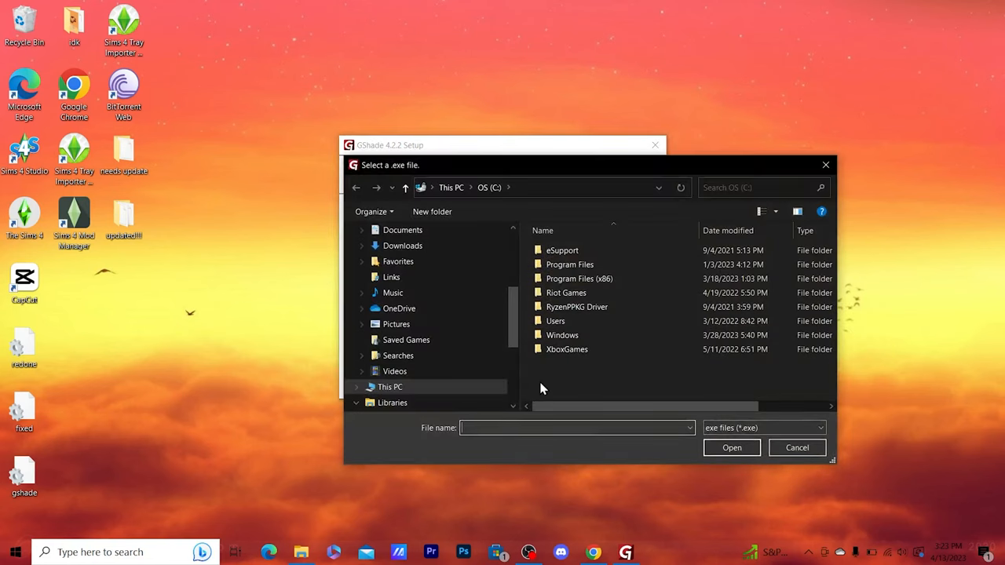
left_click(798, 447)
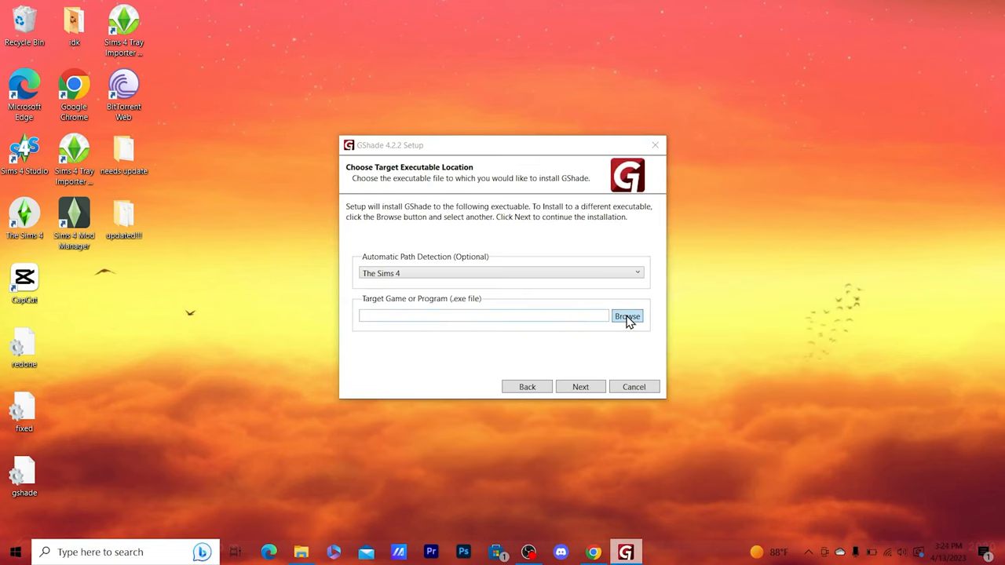
left_click(627, 316)
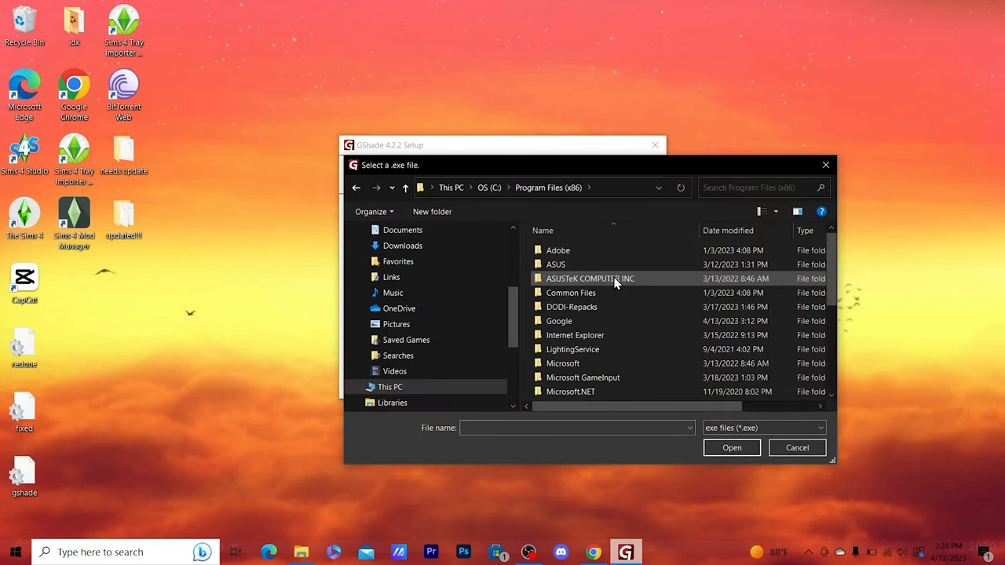
double_click(572, 306)
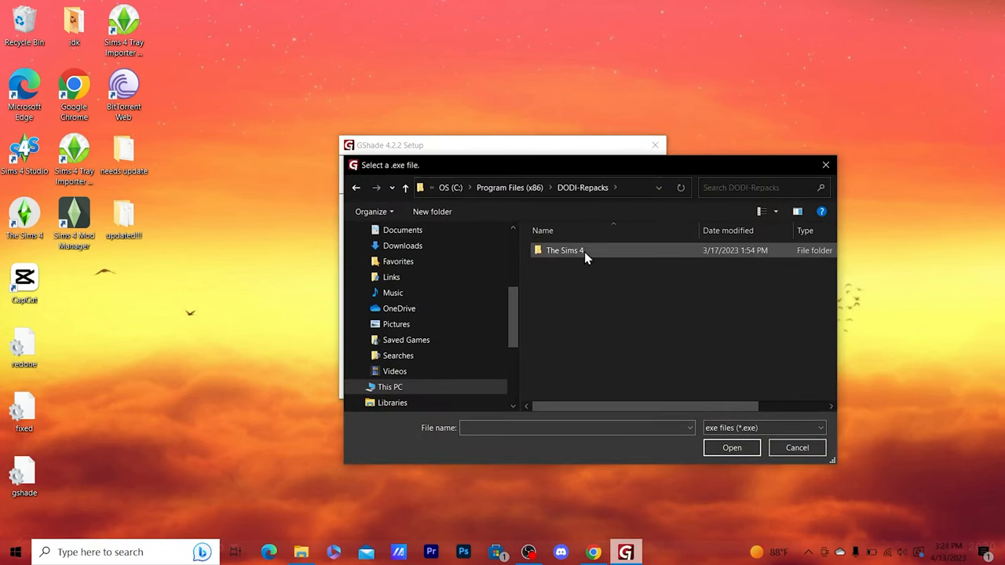
double_click(564, 249)
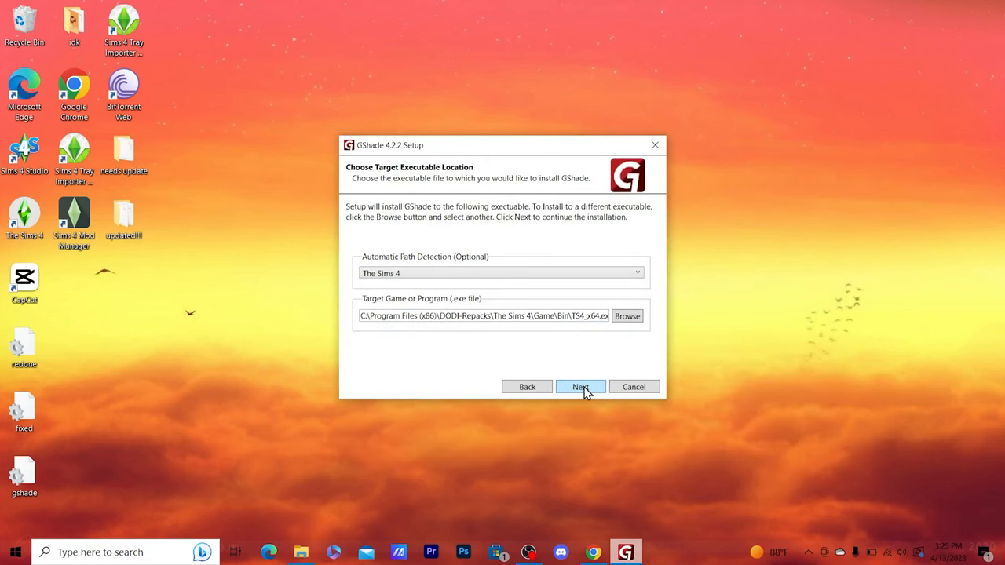
left_click(581, 386)
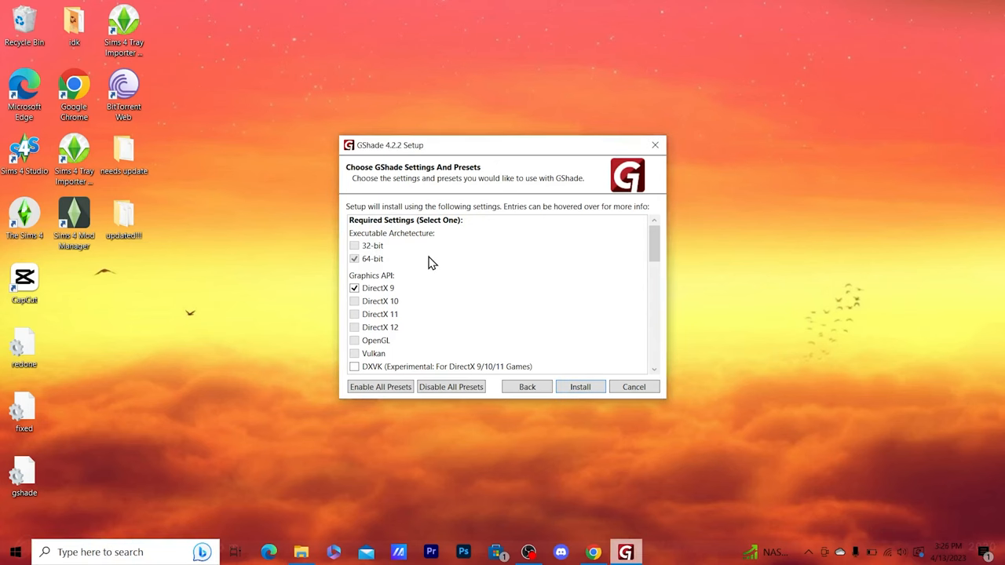
mouse_move(270, 526)
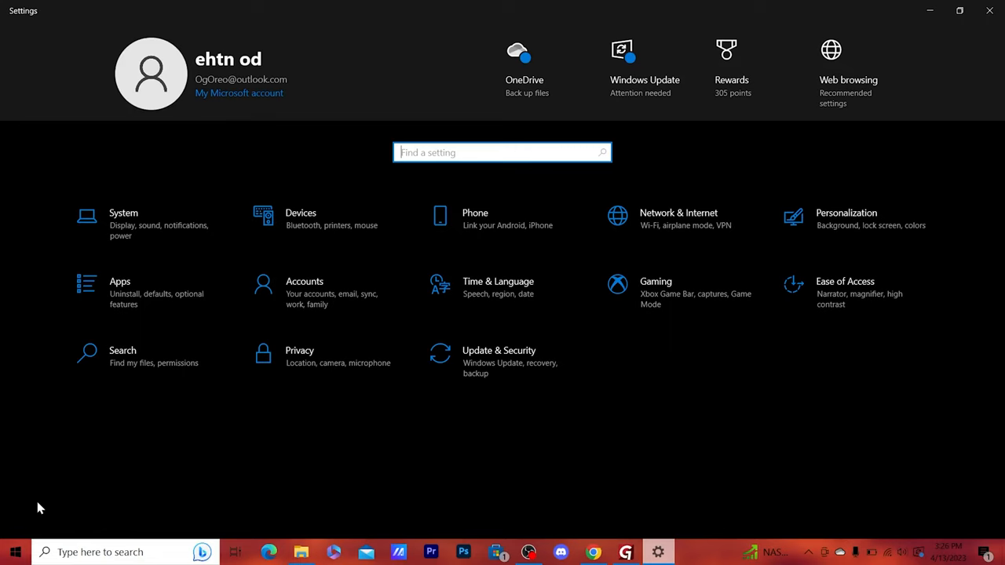
- Find 'about' in Settings and show the About page listing a 64-bit system
type("about")
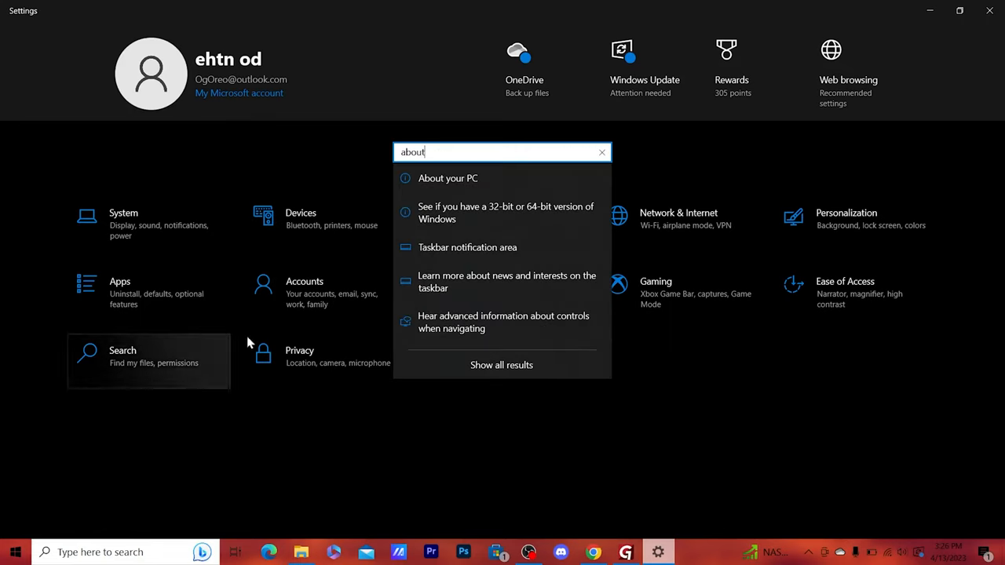
left_click(447, 179)
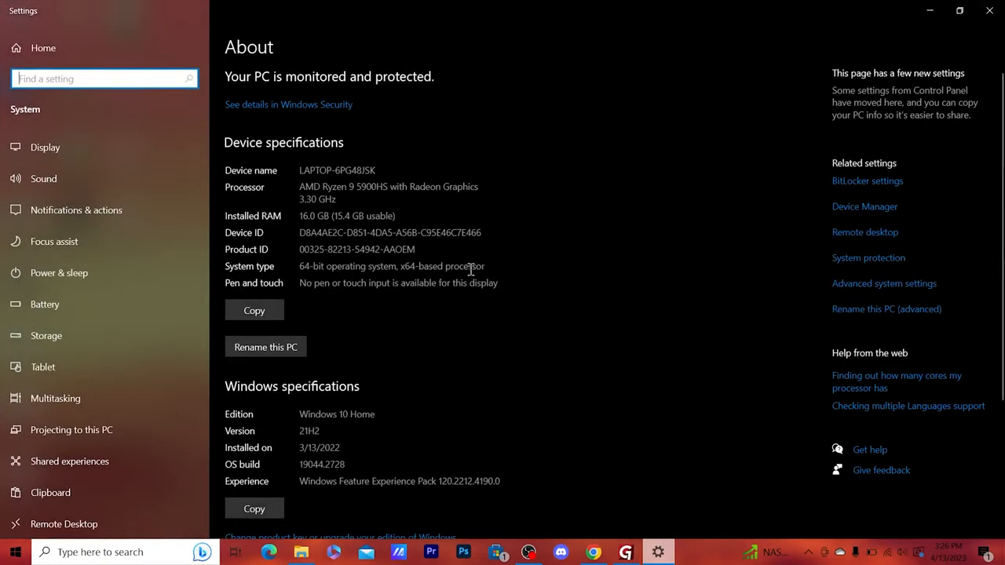
mouse_move(297, 275)
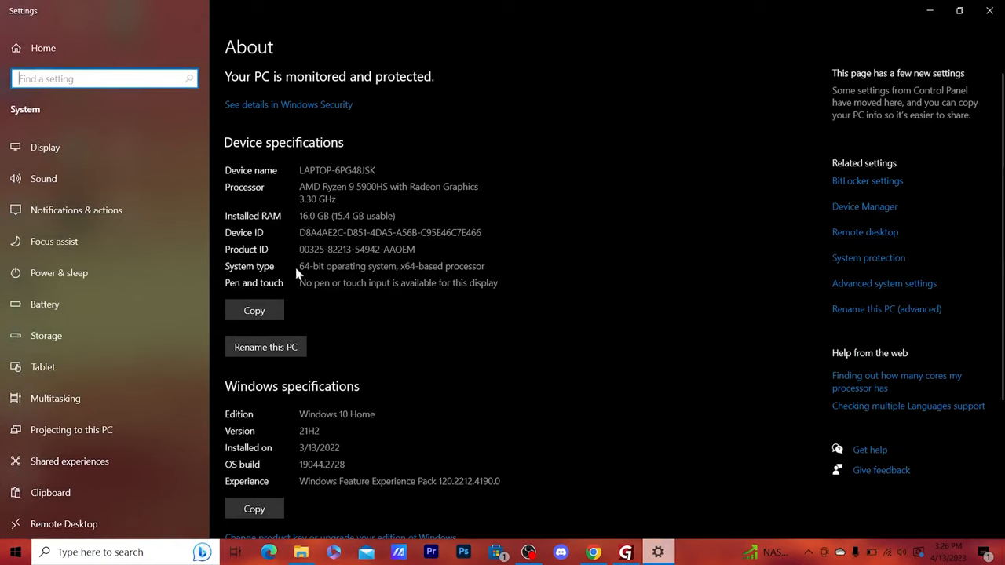
mouse_move(929, 106)
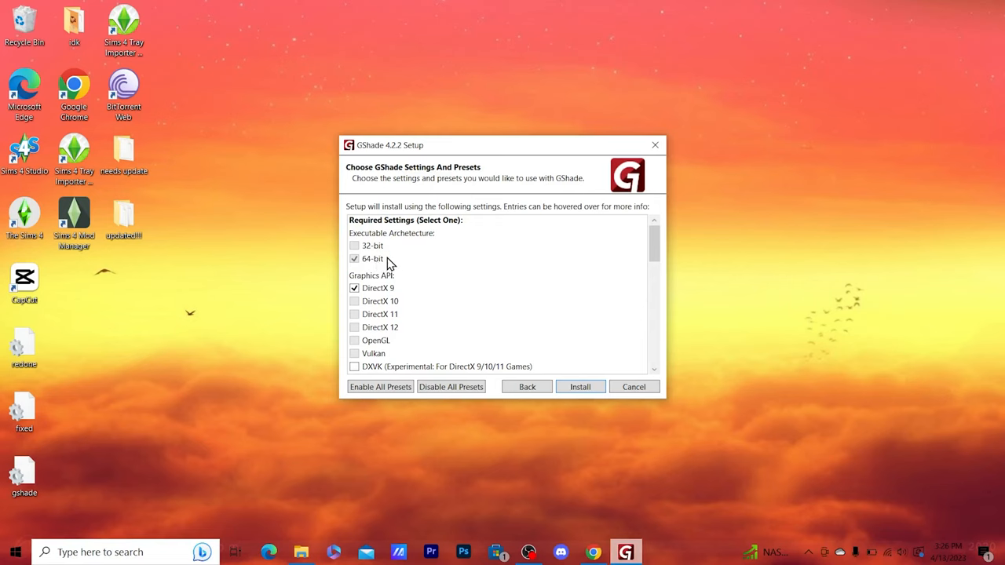
- Install GShade with default presets, keeping C:\Users\Public\Pictures for screenshots, and finish
scroll("down", 3)
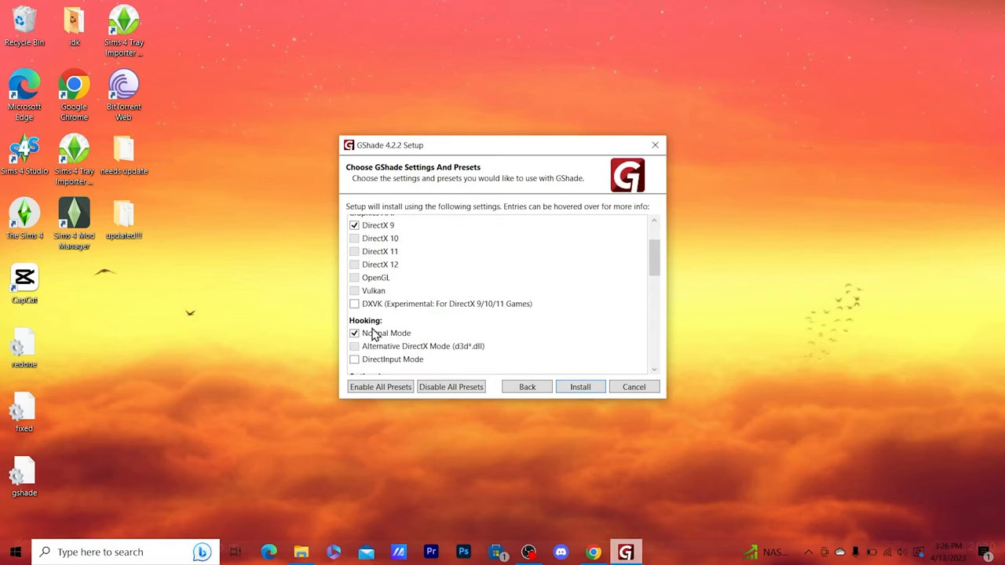
scroll("down", 3)
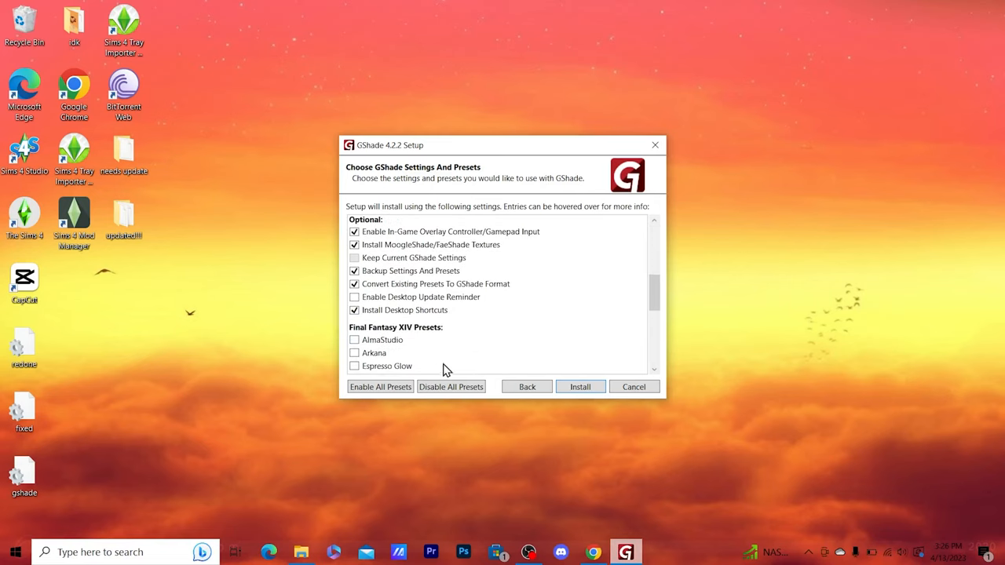
scroll("down", 3)
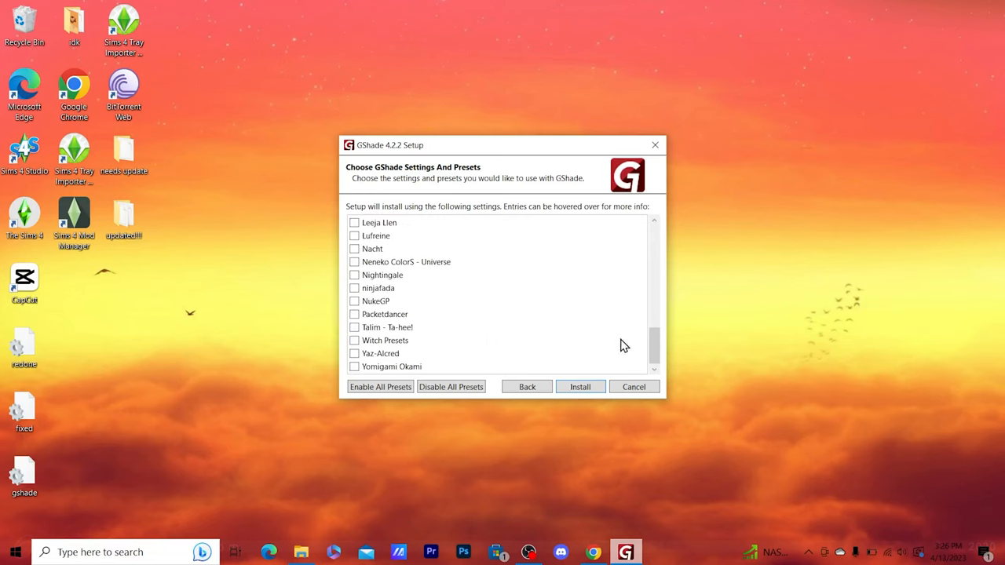
left_click(581, 387)
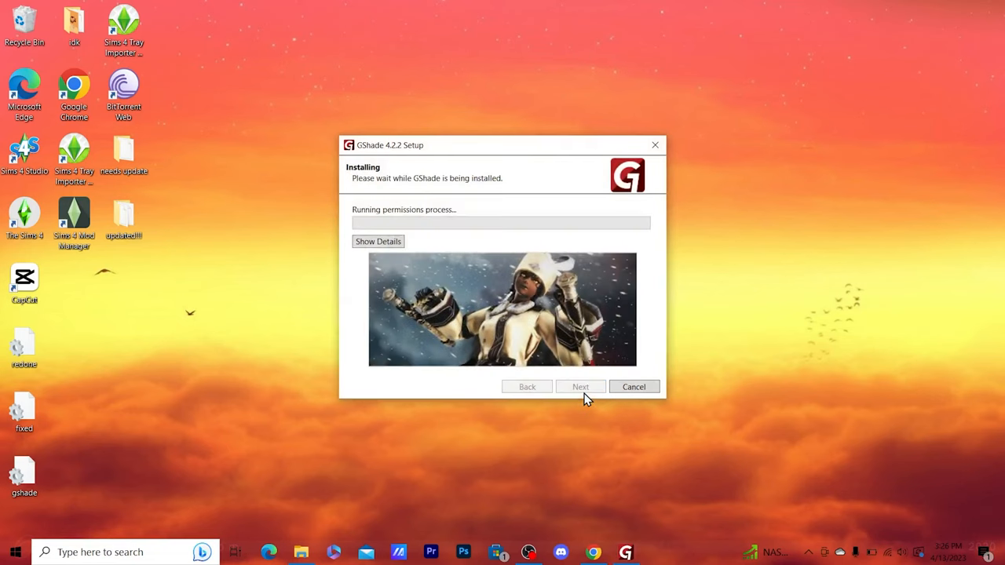
mouse_move(604, 442)
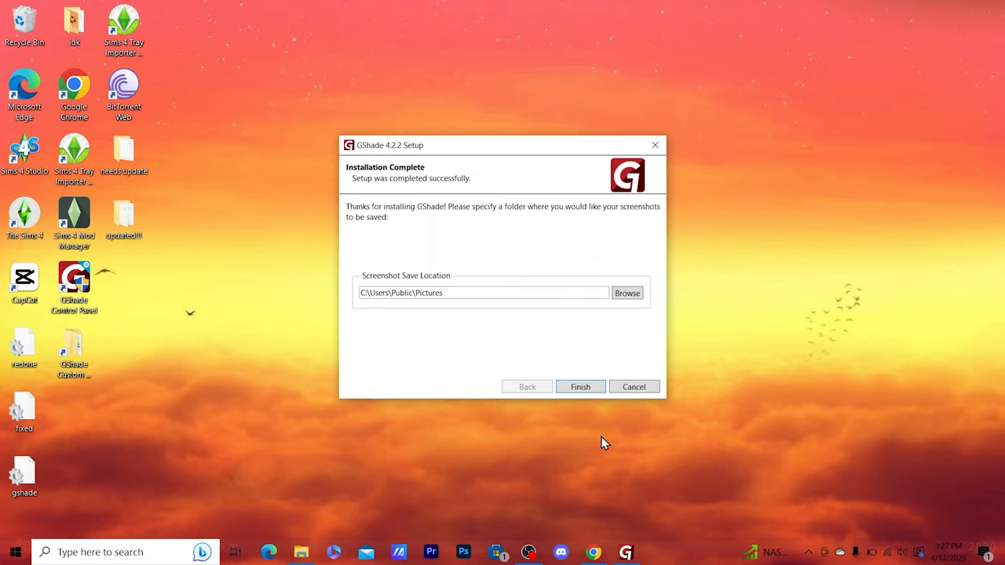
left_click(581, 387)
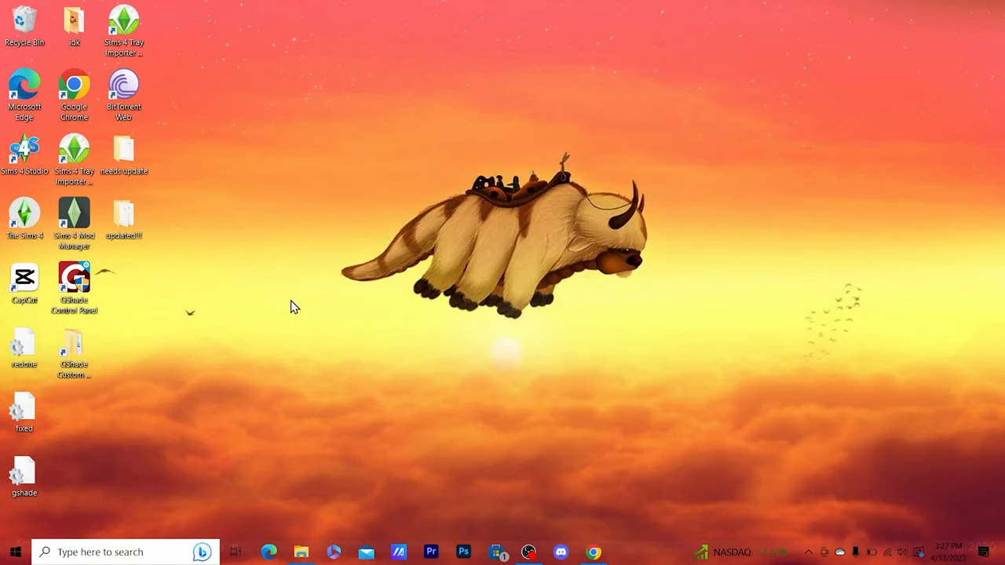
mouse_move(245, 278)
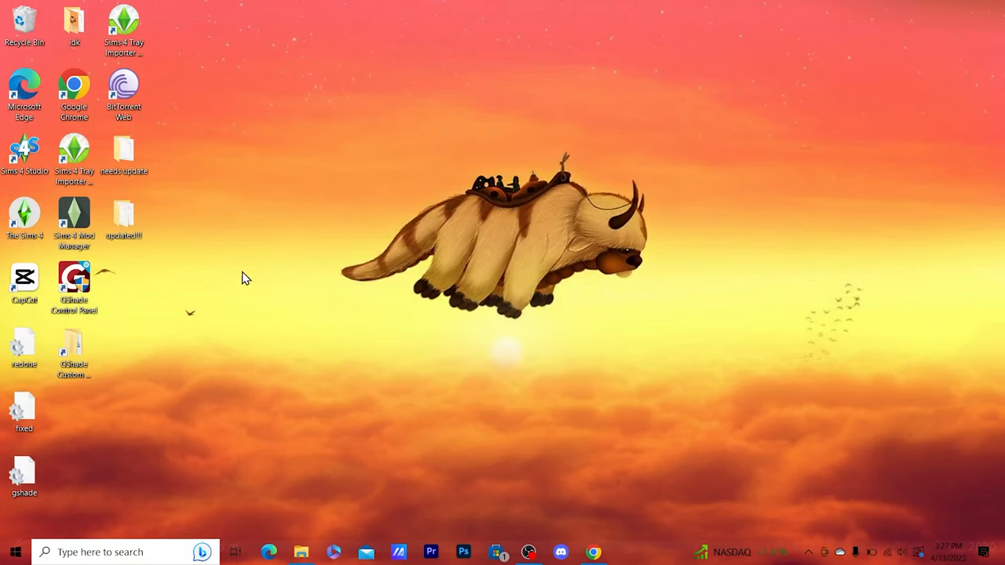
- Bring up the context menu of The Sims 4 desktop shortcut
left_click(25, 218)
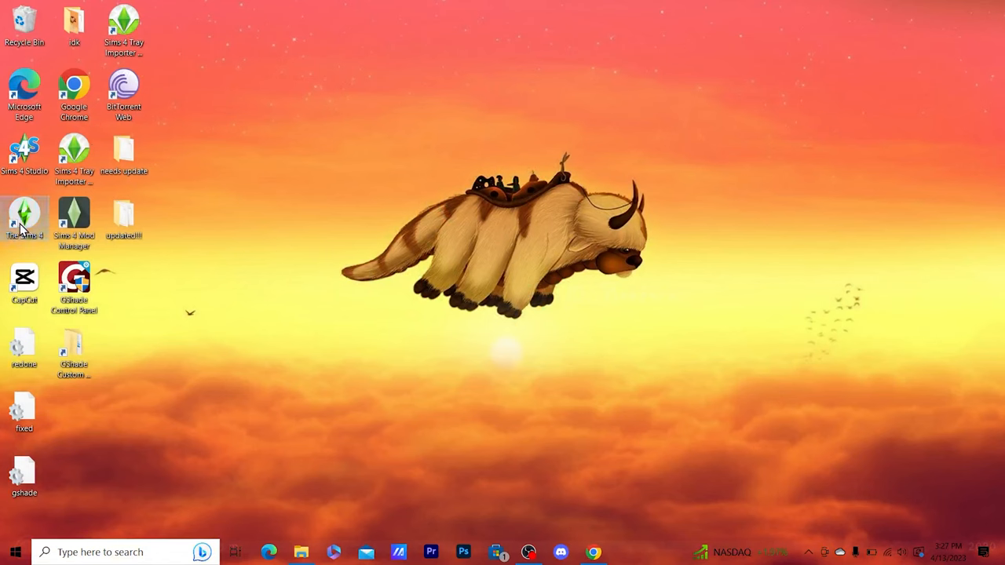
right_click(25, 219)
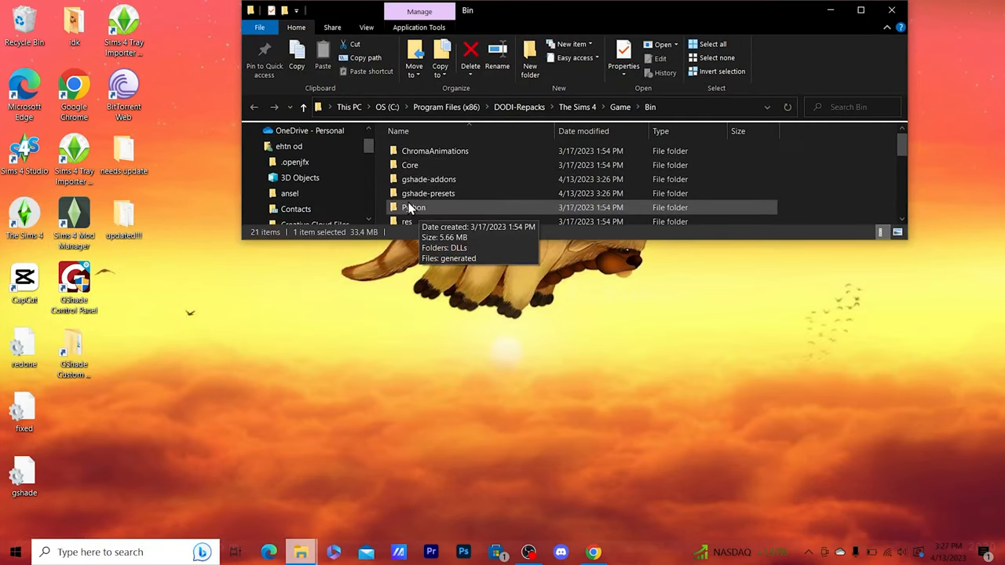
- Go into gshade-presets\Custom inside the game's Bin folder
double_click(429, 194)
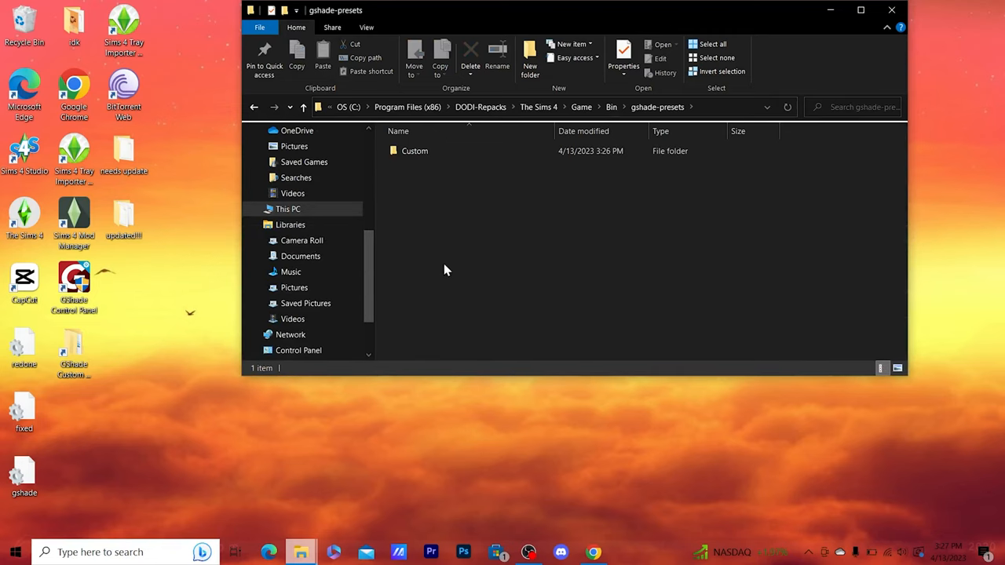
double_click(415, 151)
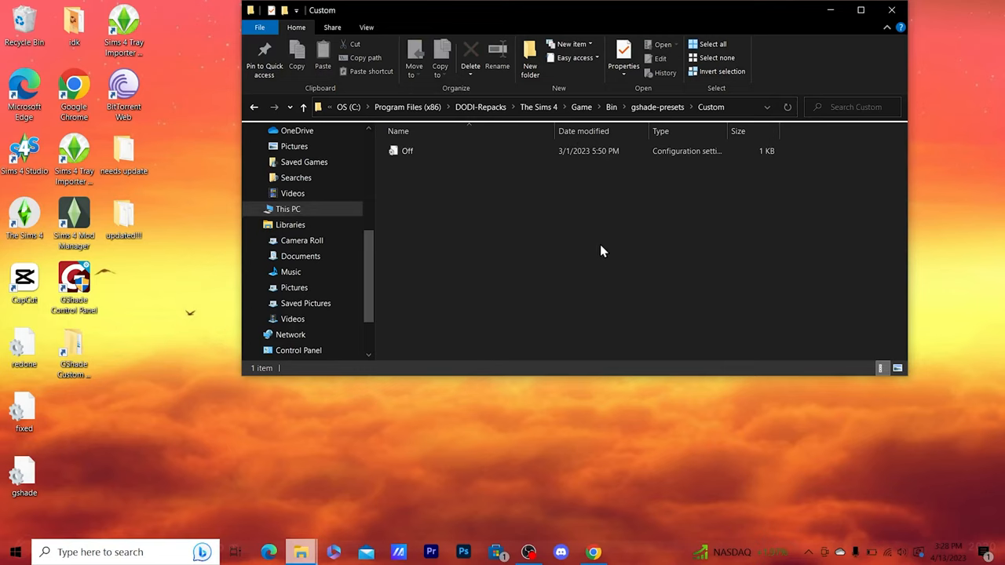
mouse_move(574, 207)
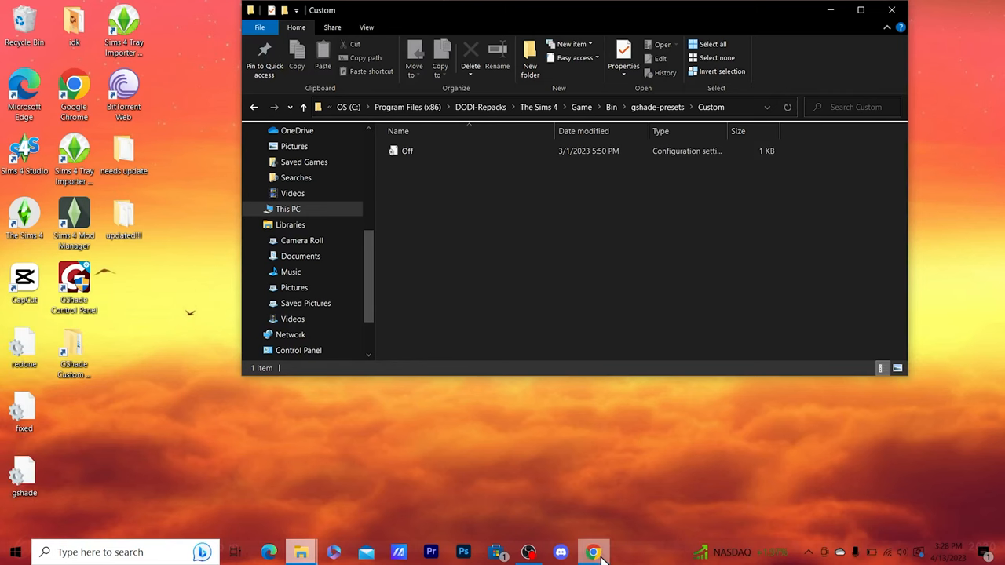
- Search for ellcrze and enter their Patreon page, confirming 18 or older
left_click(594, 553)
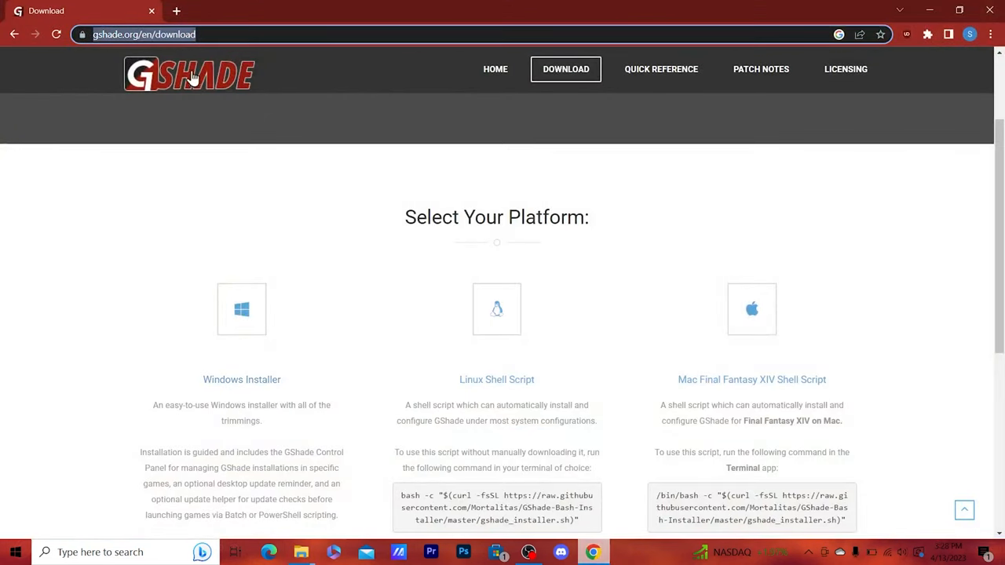
type("ellc")
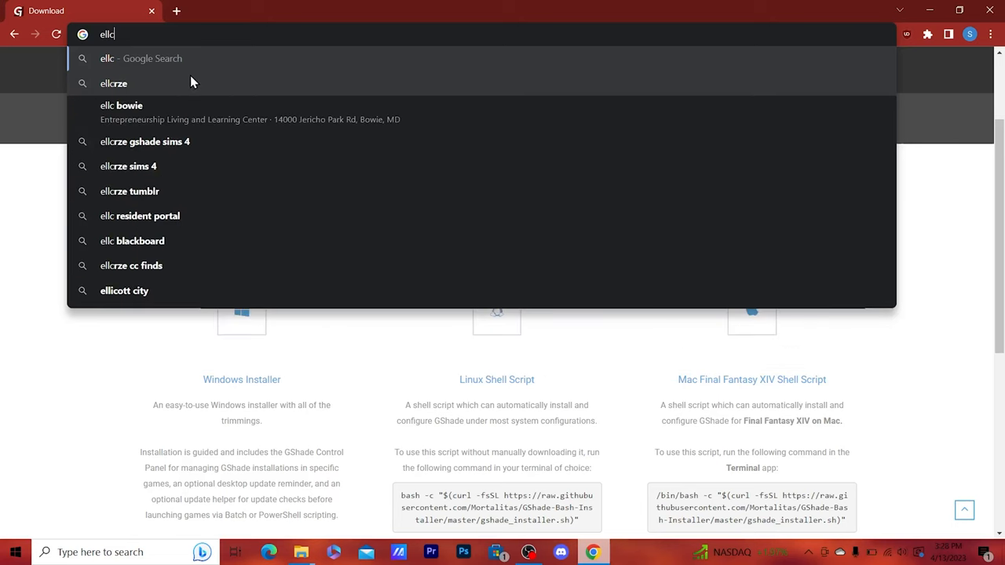
type("r")
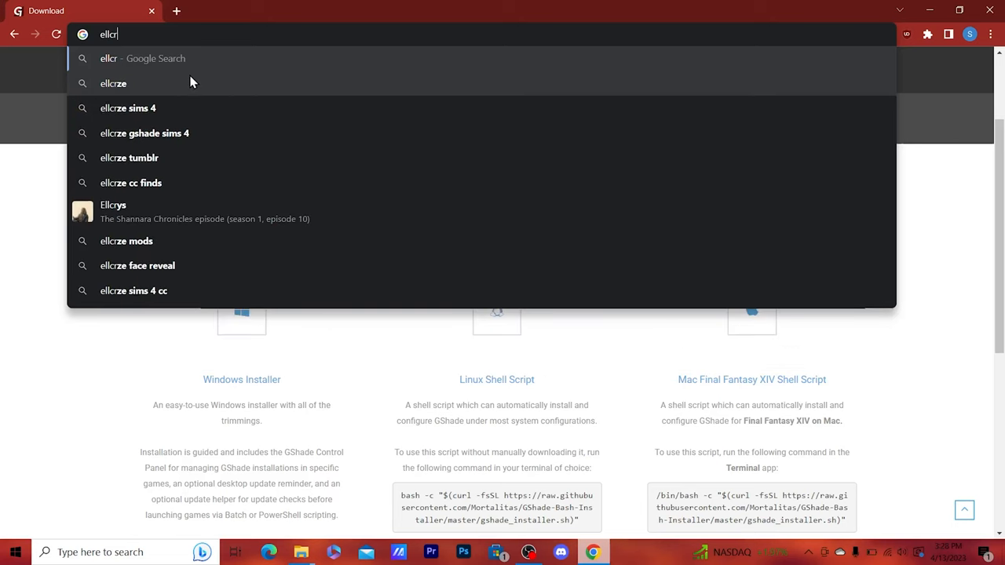
left_click(113, 83)
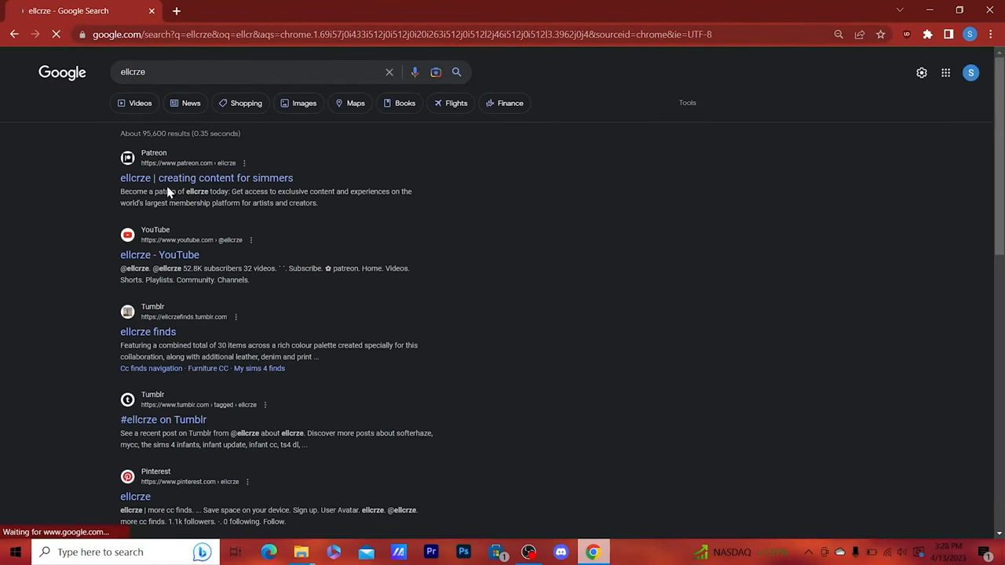
left_click(207, 177)
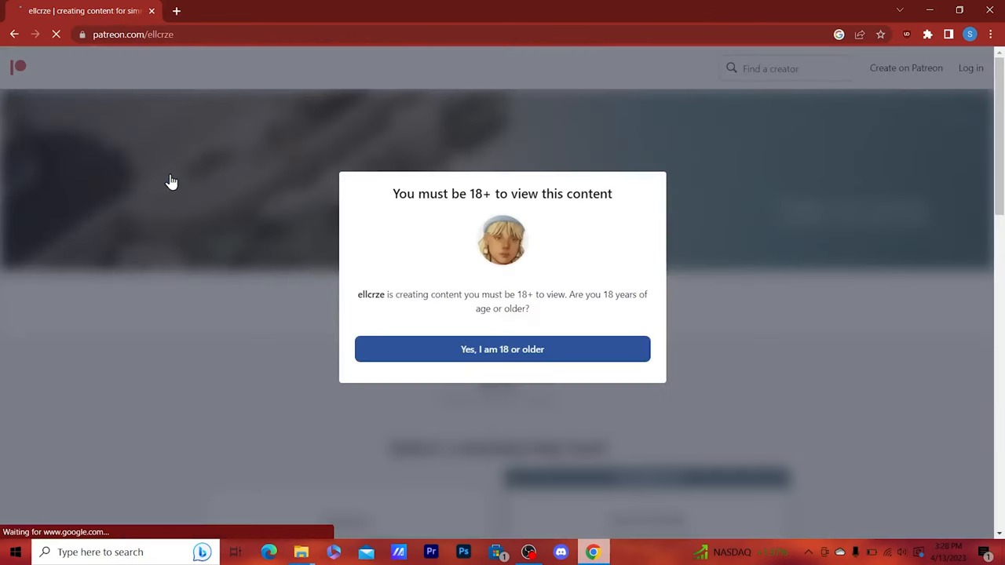
left_click(502, 348)
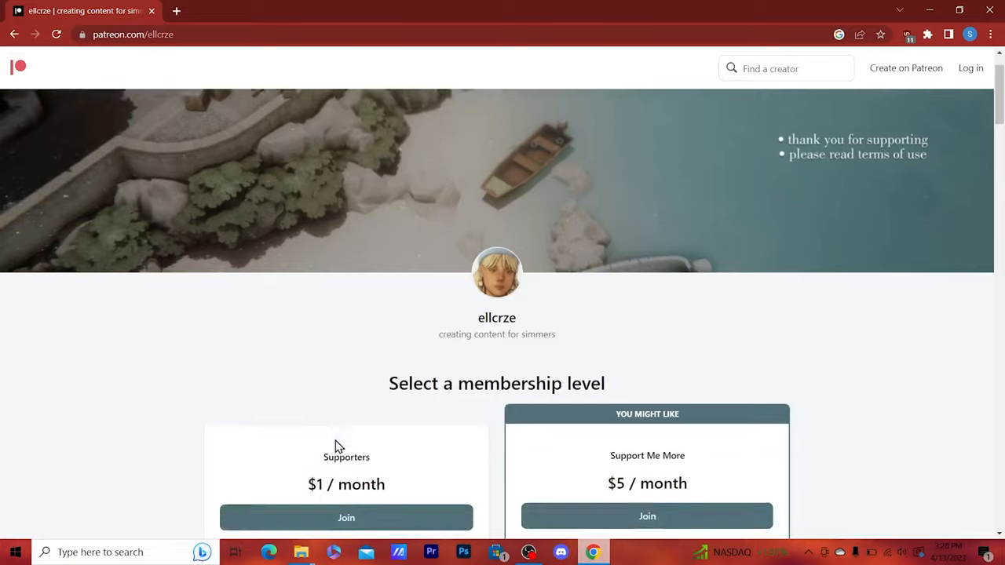
- Scroll the GShade-tagged posts down to the latte preset post
scroll("down", 3)
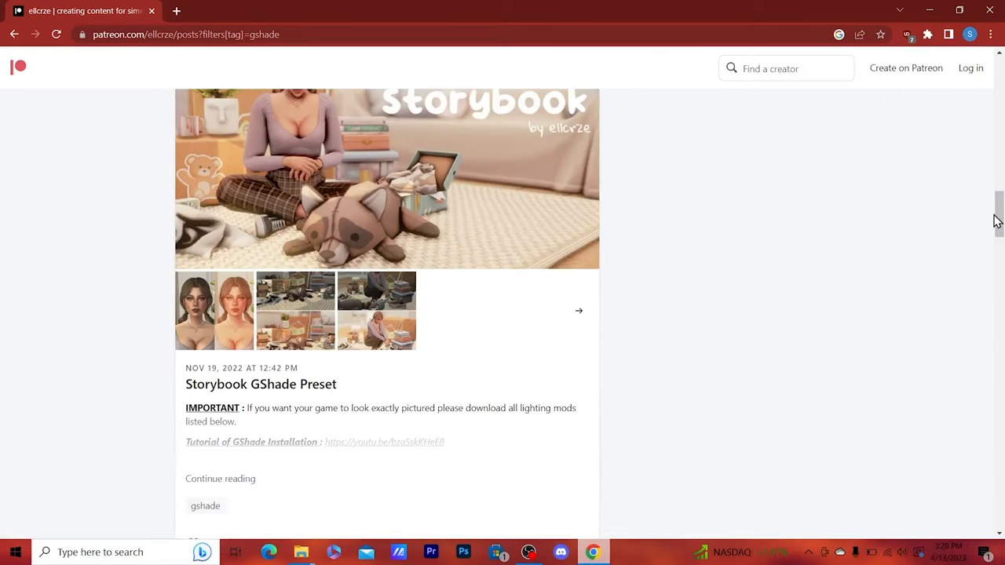
scroll("down", 3)
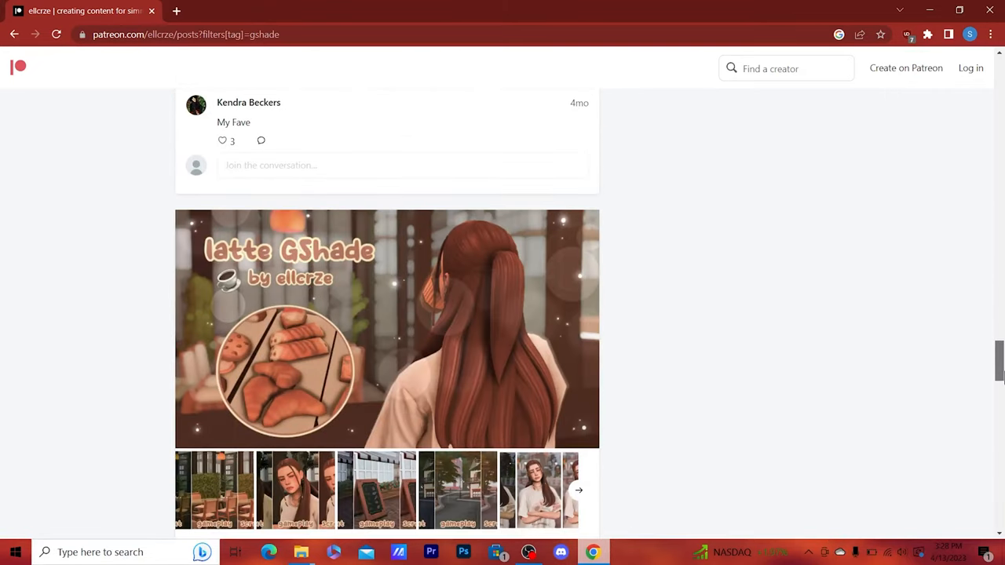
scroll("down", 3)
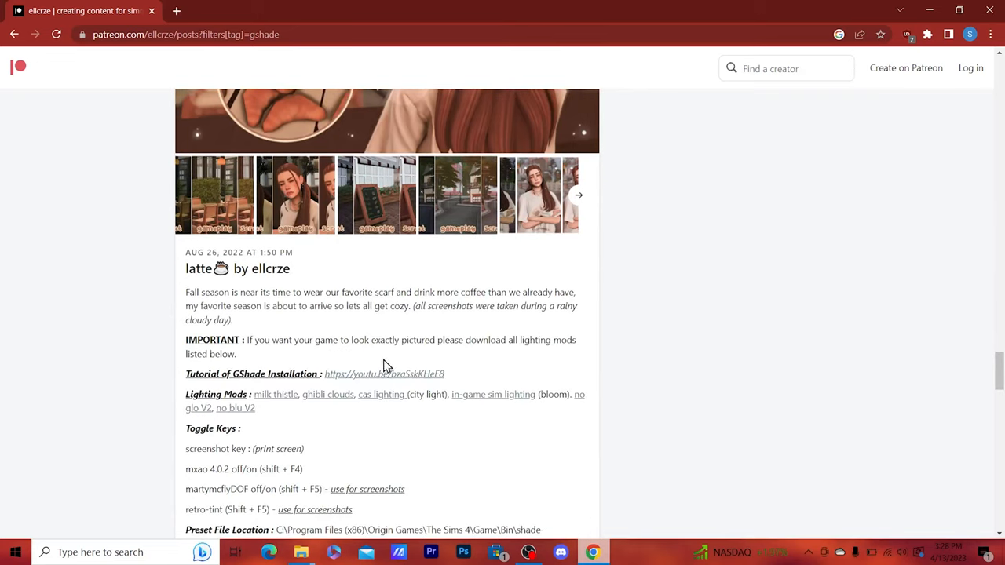
scroll("down", 3)
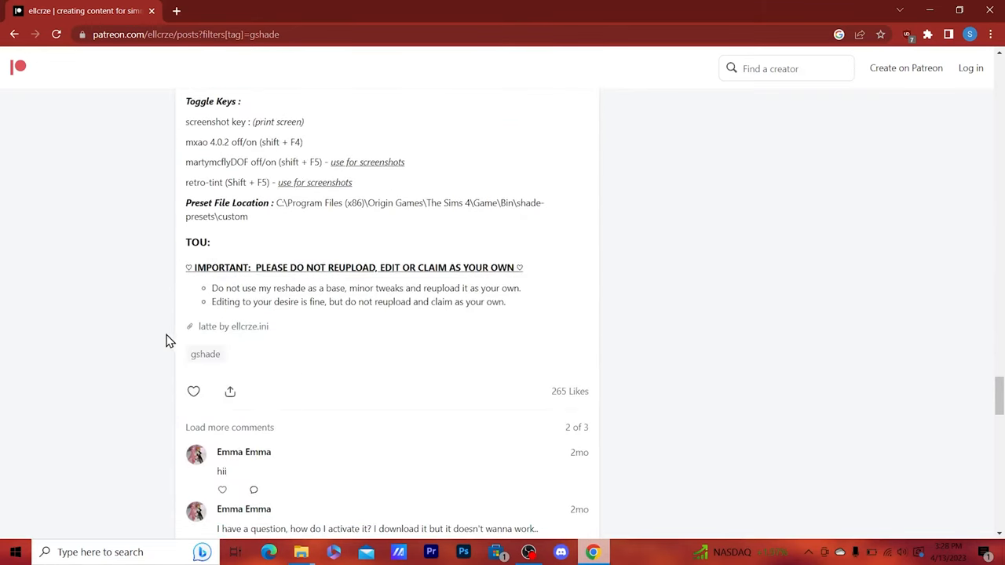
- Download the latte by ellcrze .ini from Patreon, keeping it despite the warning, and minimize the browser
left_click(233, 325)
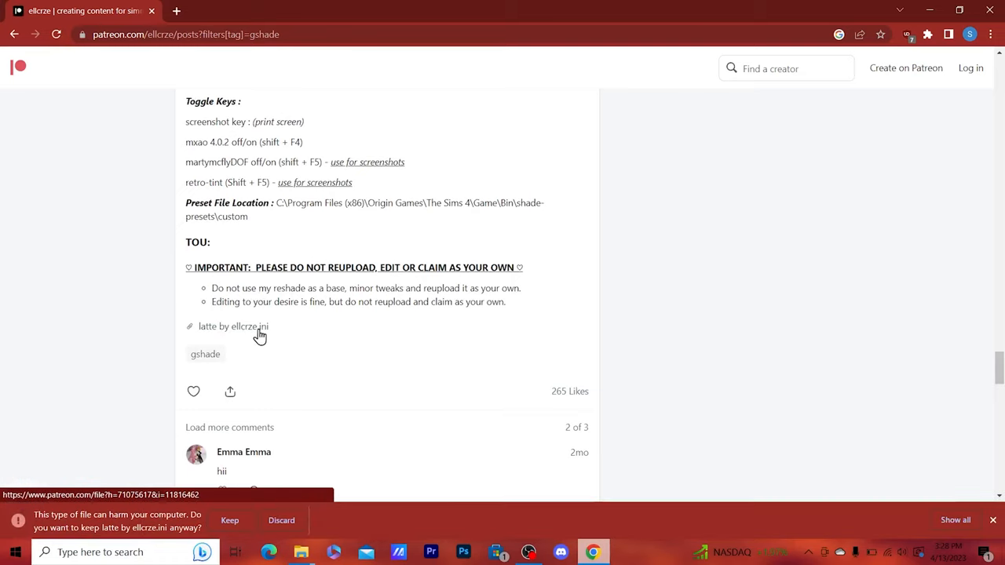
left_click(229, 520)
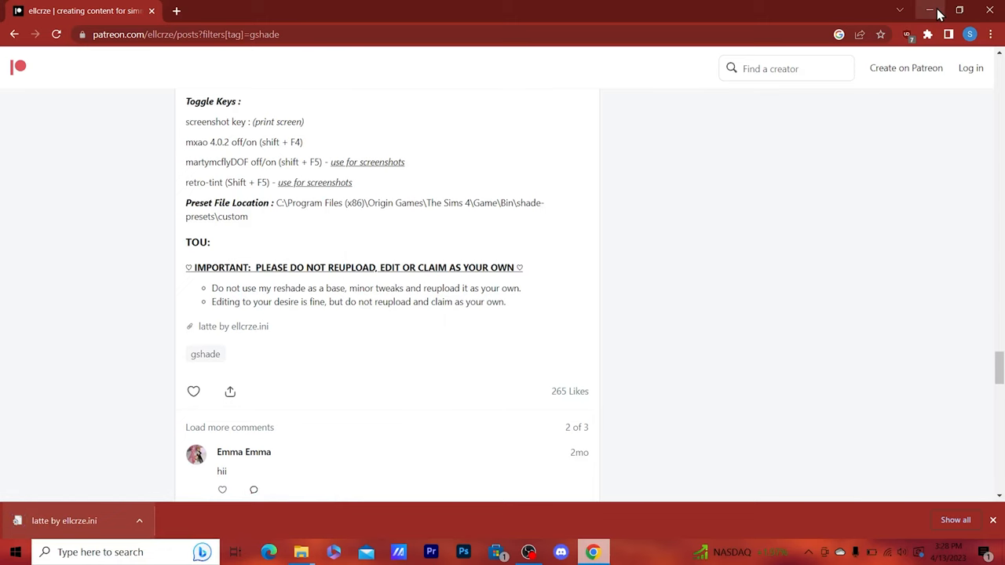
left_click(929, 9)
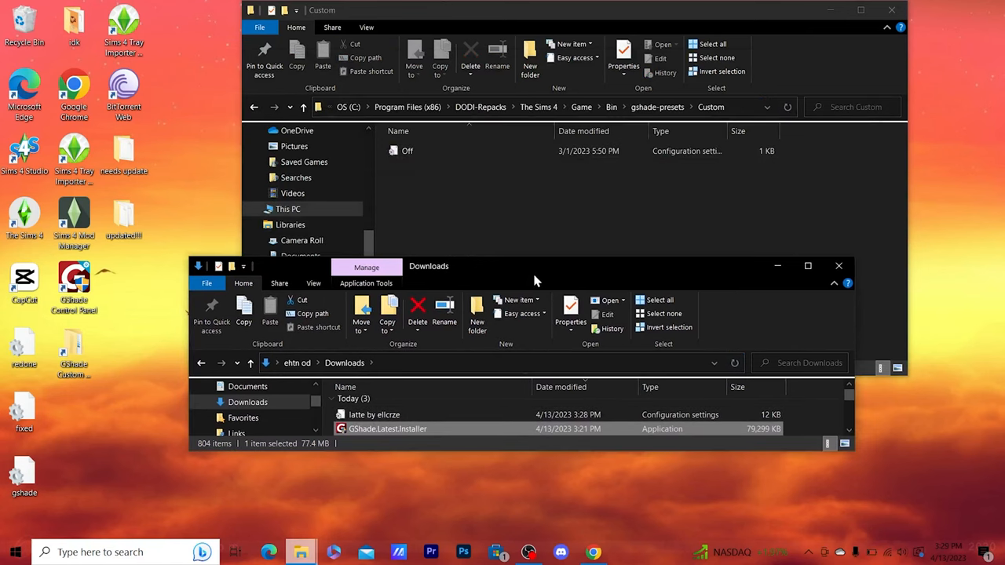
- Drag the latte .ini from Downloads into the game's gshade-presets Custom folder
left_click_drag(386, 428, 479, 223)
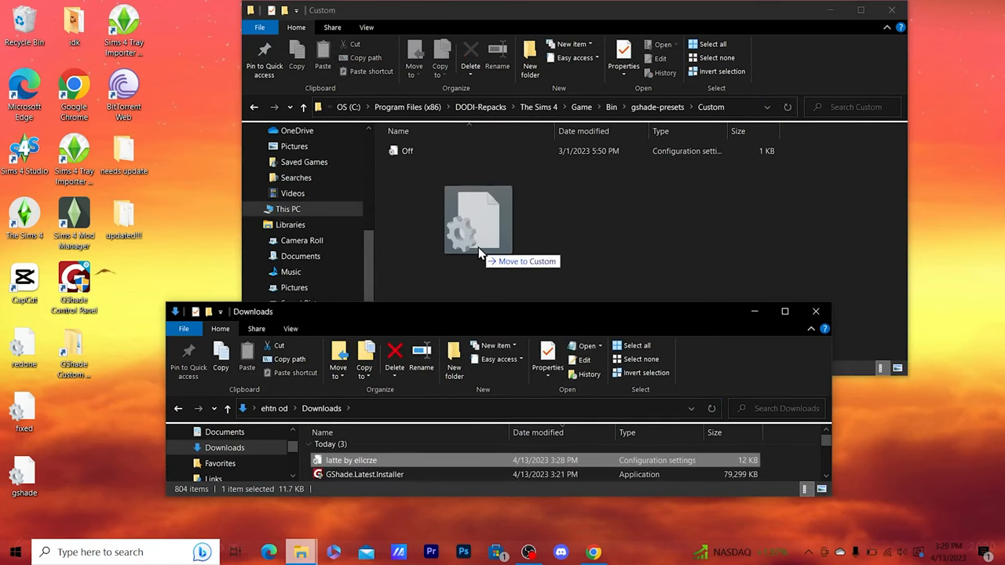
left_click_drag(351, 460, 478, 220)
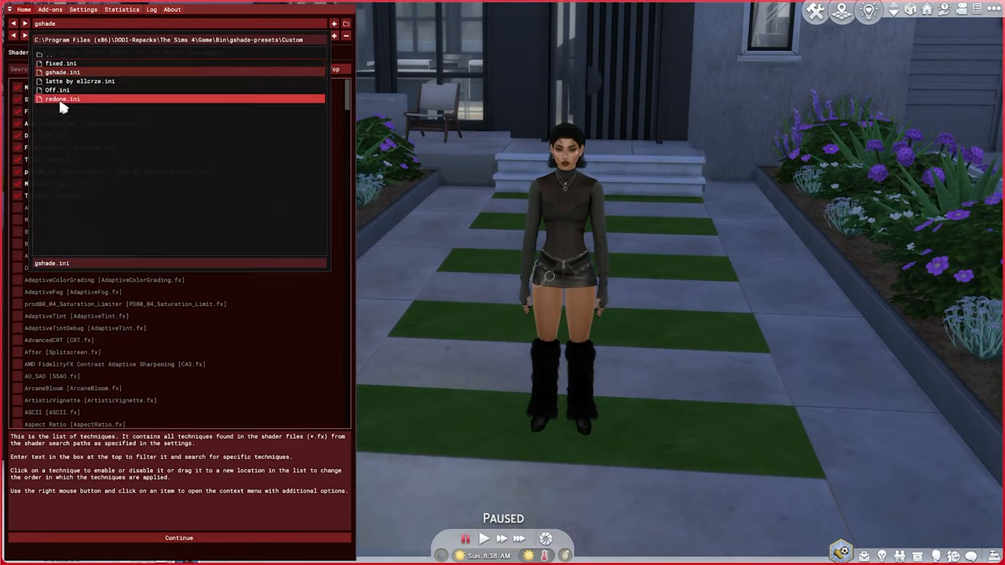
- Glance at the add-on settings and return to Home with the preset file list open
left_click(57, 90)
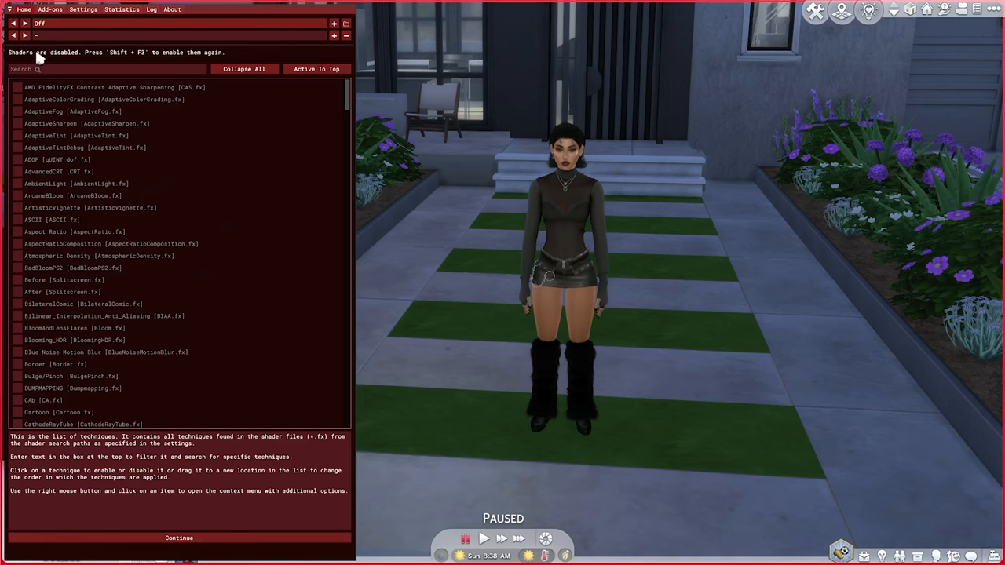
mouse_move(65, 19)
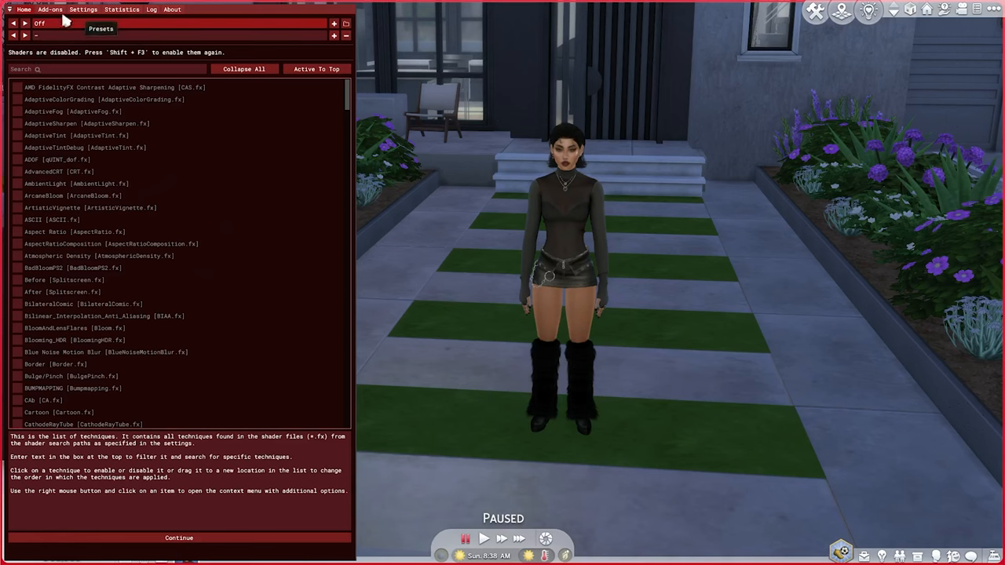
left_click(50, 10)
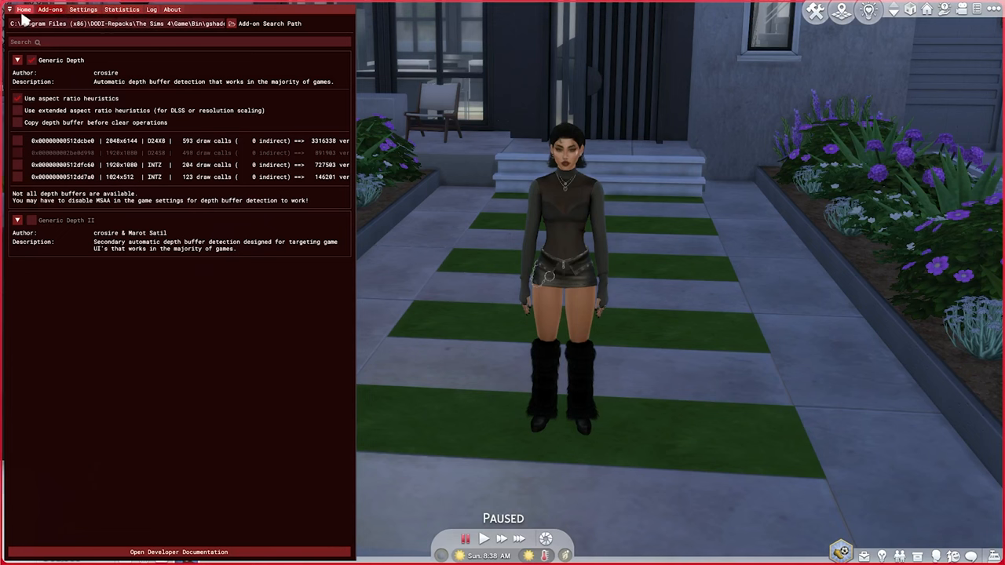
left_click(24, 10)
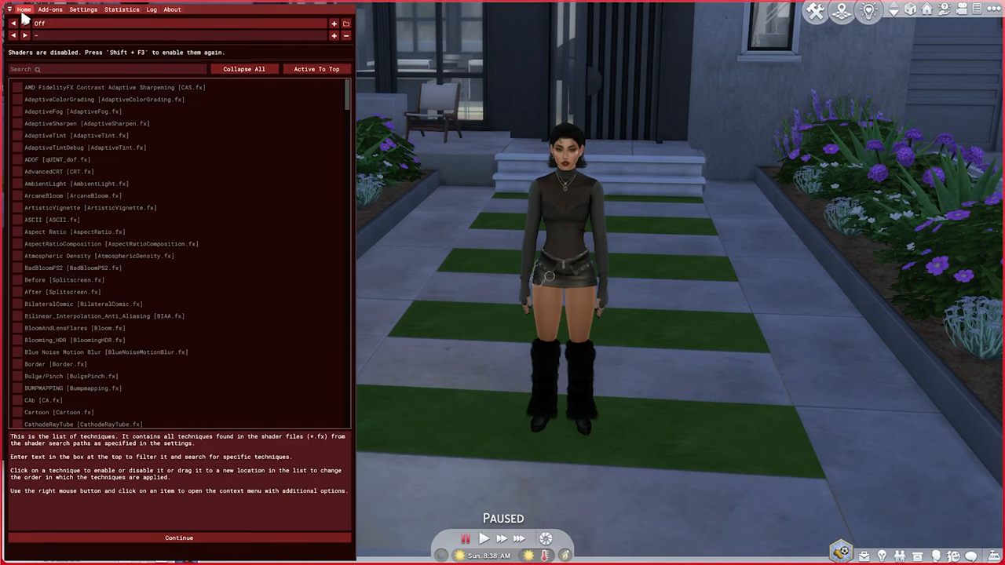
left_click(39, 23)
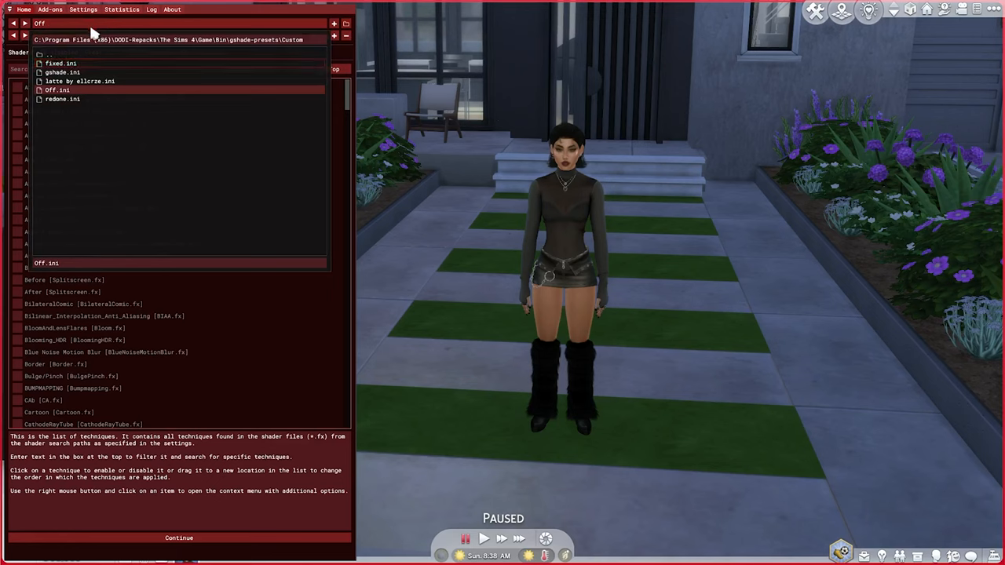
mouse_move(62, 44)
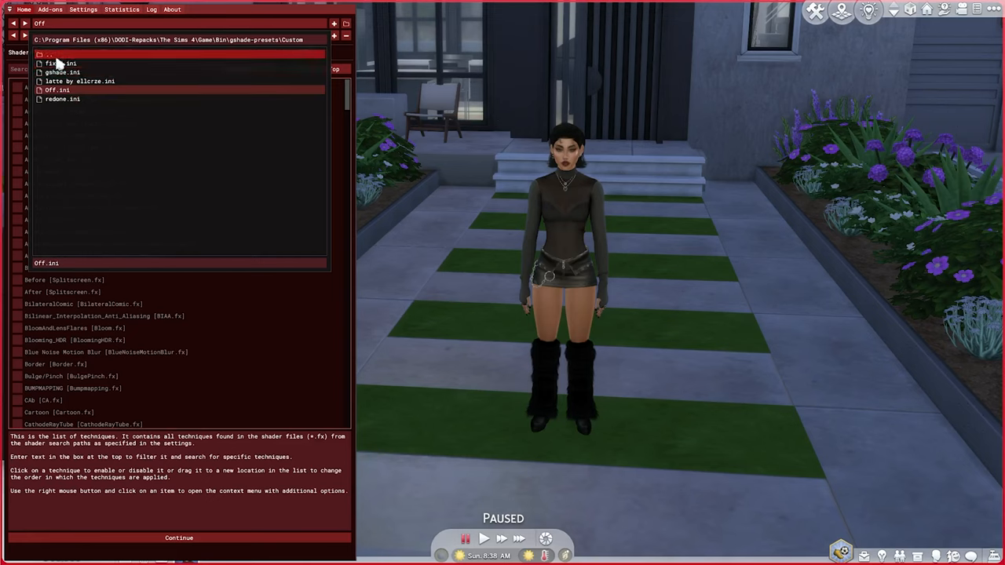
- Navigate up to gshade-presets and into the Custom folder listing latte, fixed and the other presets
left_click(50, 54)
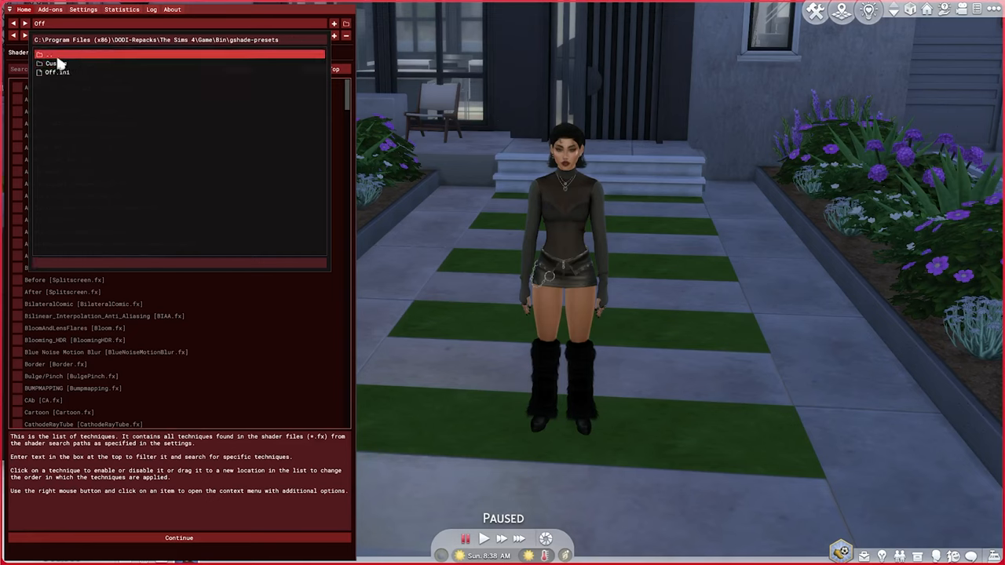
left_click(50, 53)
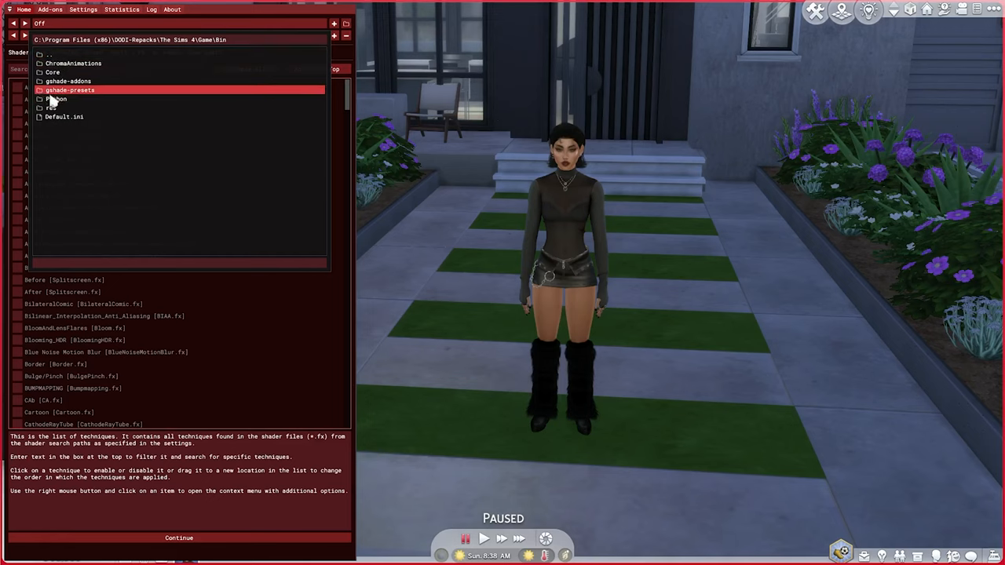
double_click(69, 89)
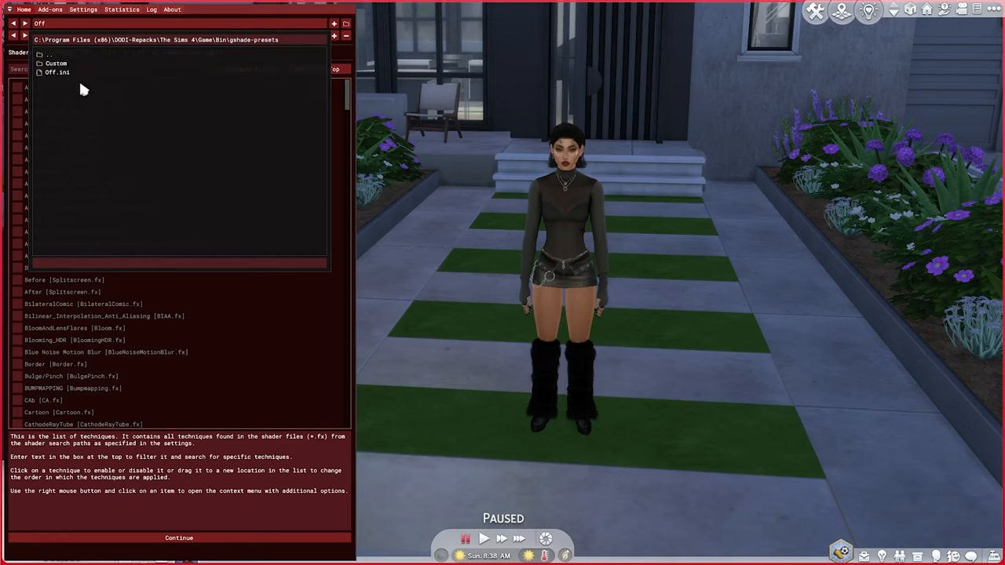
double_click(56, 63)
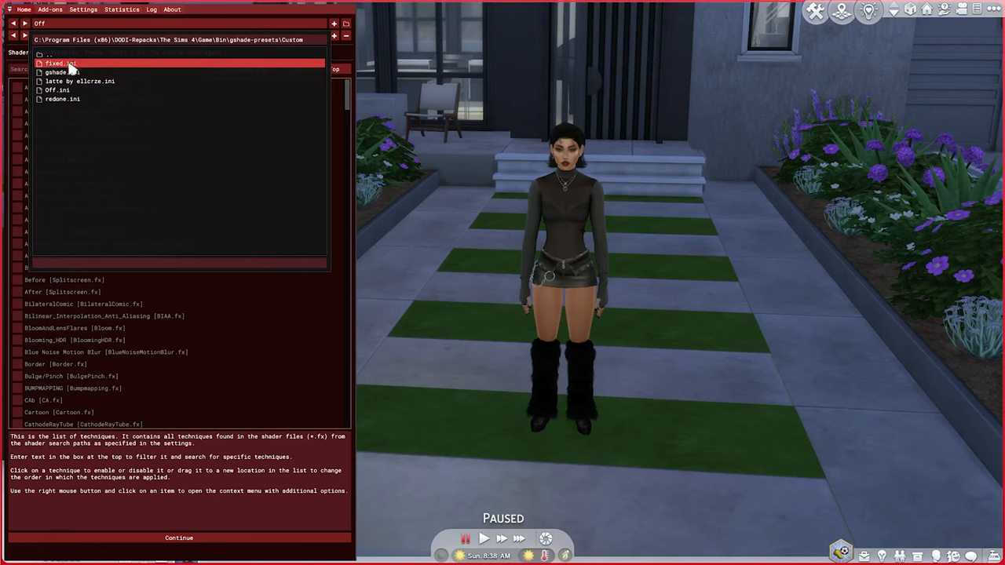
mouse_move(97, 124)
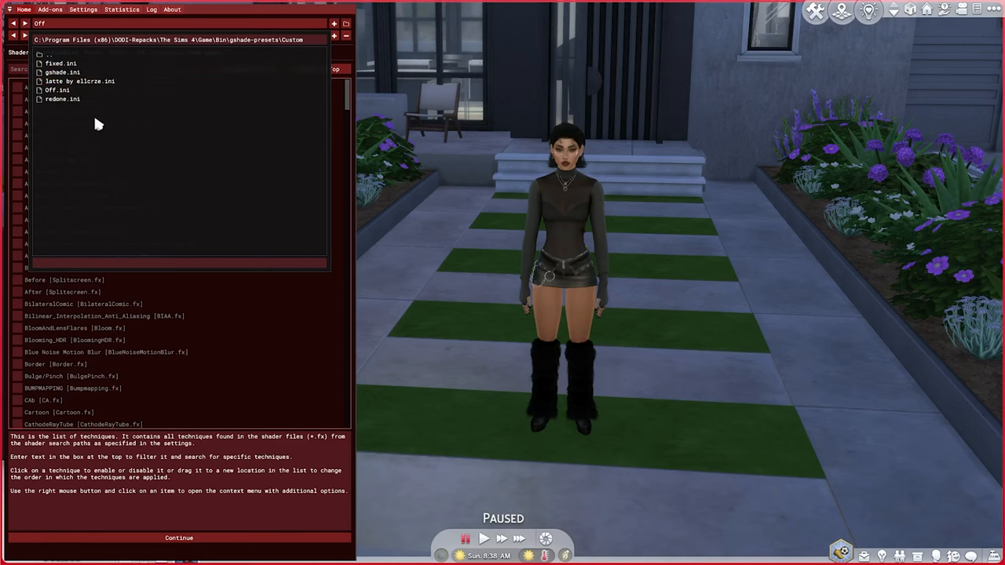
- Load fixed.ini, review its MXAO and AdaptiveSharpen values, then choose the latte preset instead
left_click(61, 63)
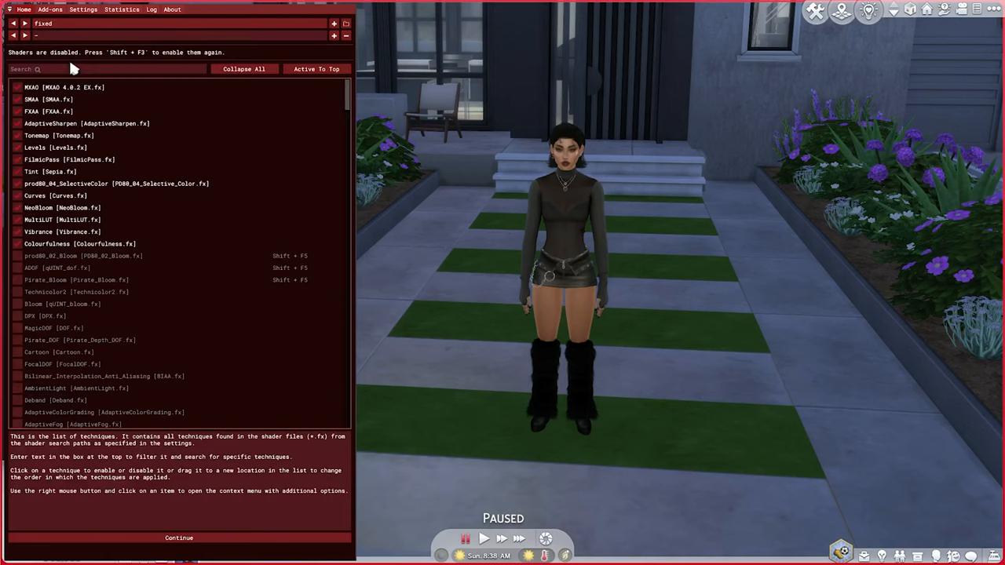
mouse_move(63, 116)
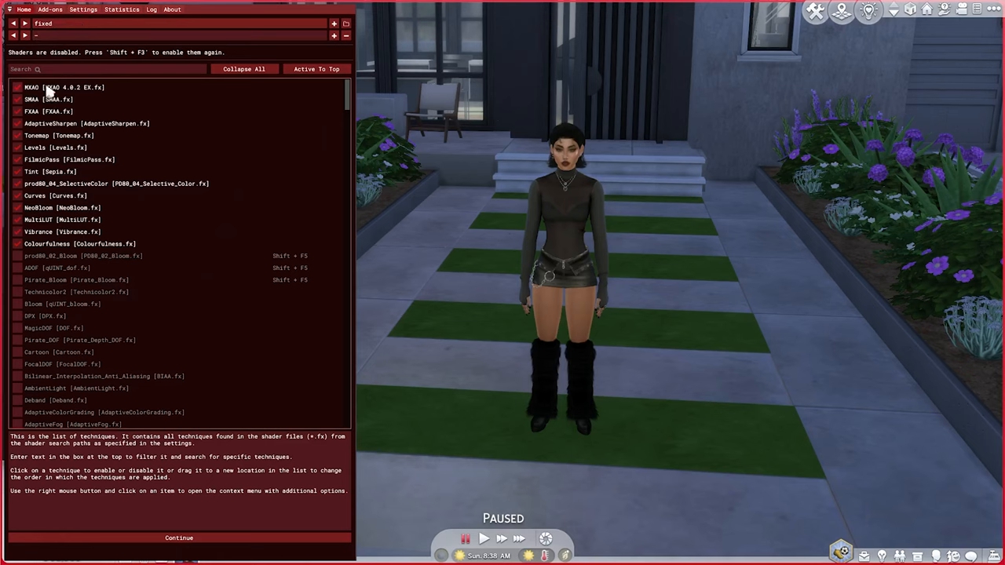
mouse_move(286, 398)
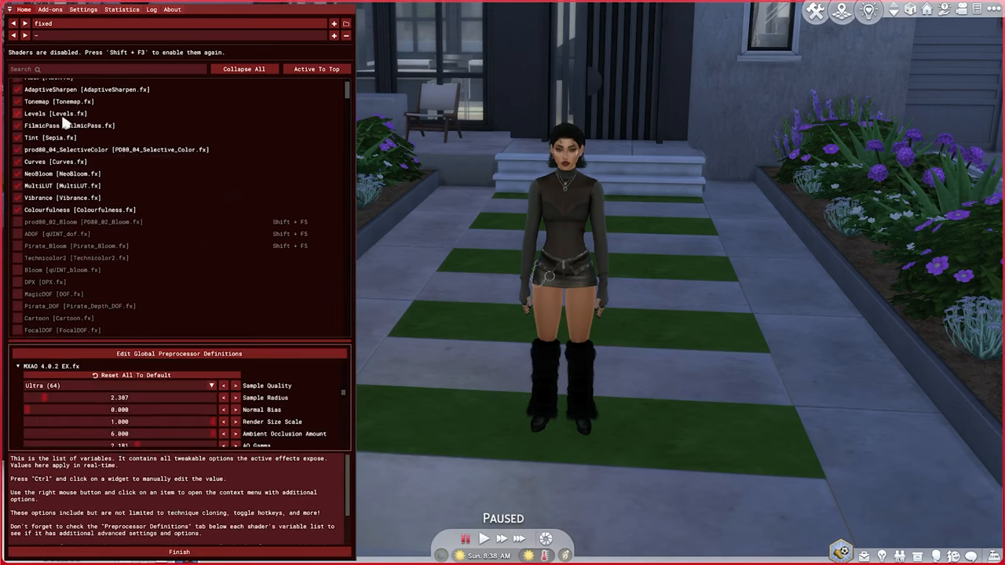
scroll("up", 3)
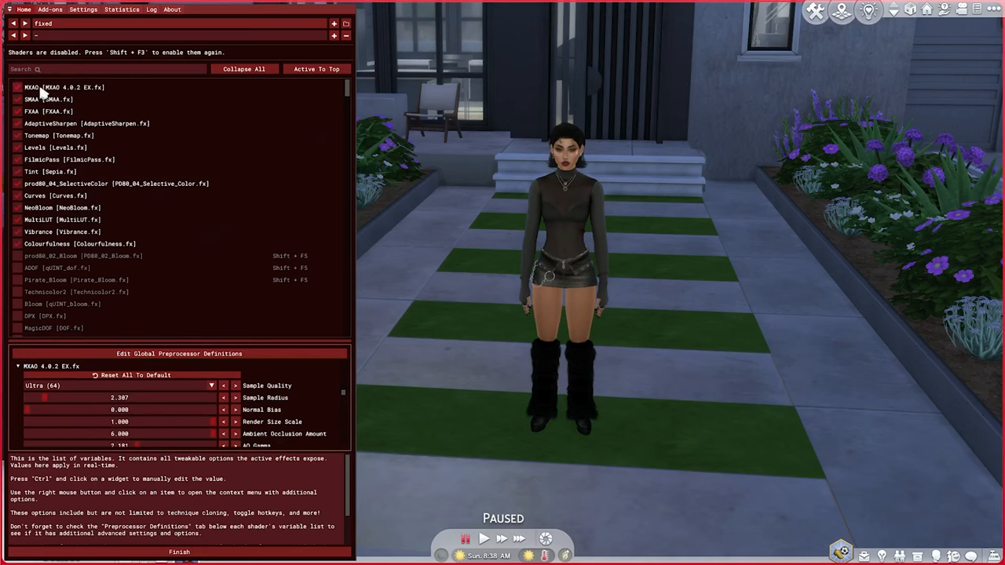
left_click(86, 122)
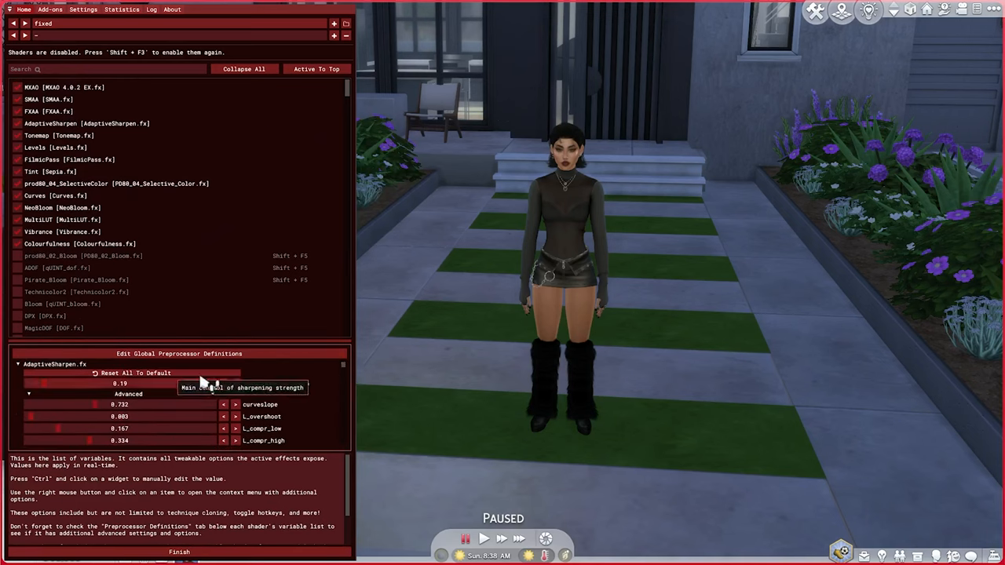
left_click(42, 24)
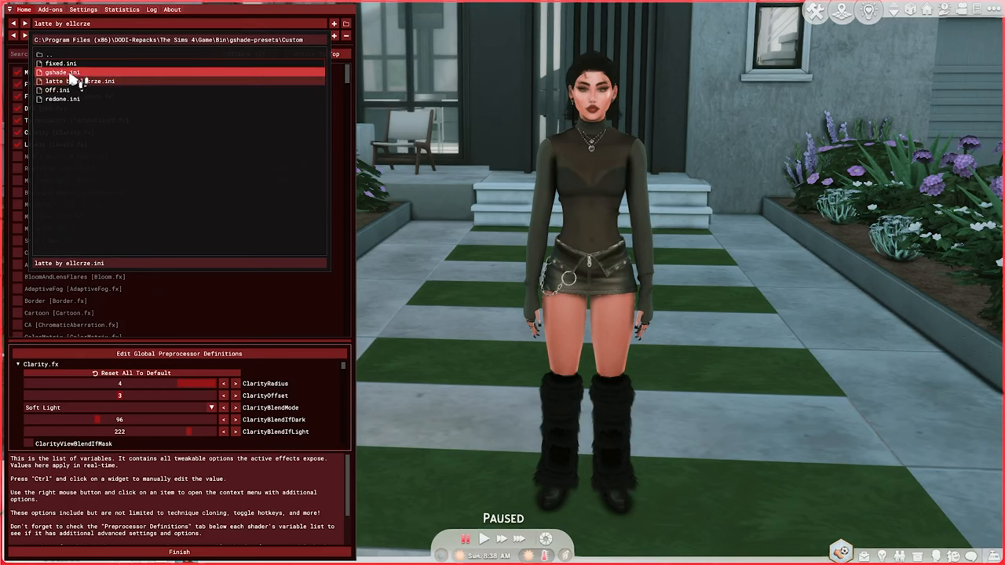
- Load gshade.ini, scroll through its technique list, and move to the Settings page
left_click(63, 72)
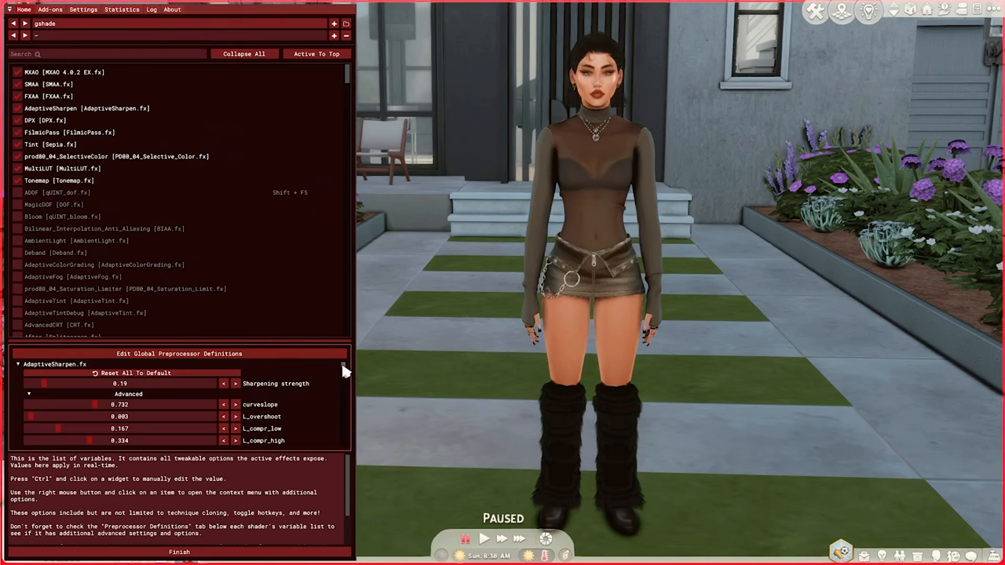
scroll("down", 3)
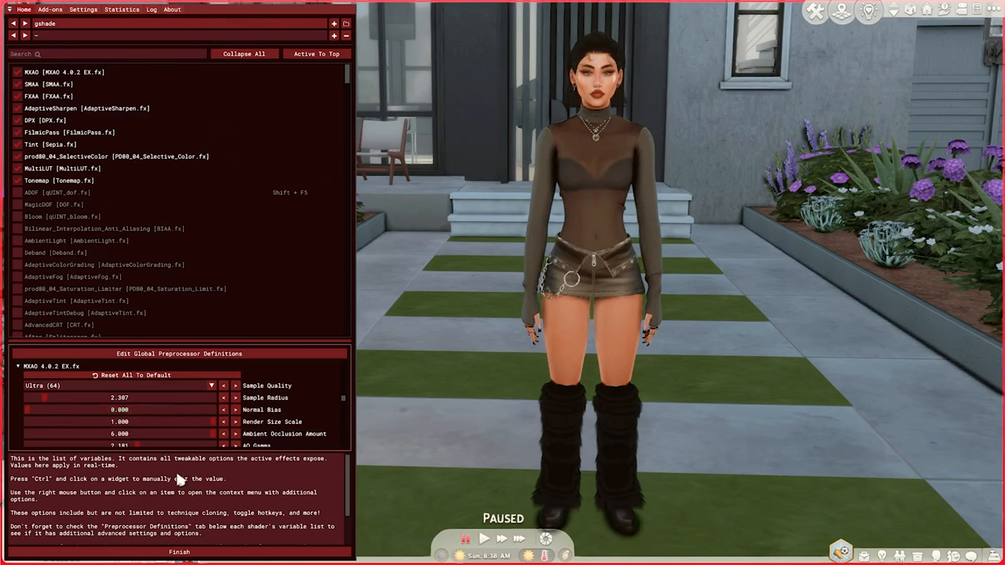
left_click(82, 9)
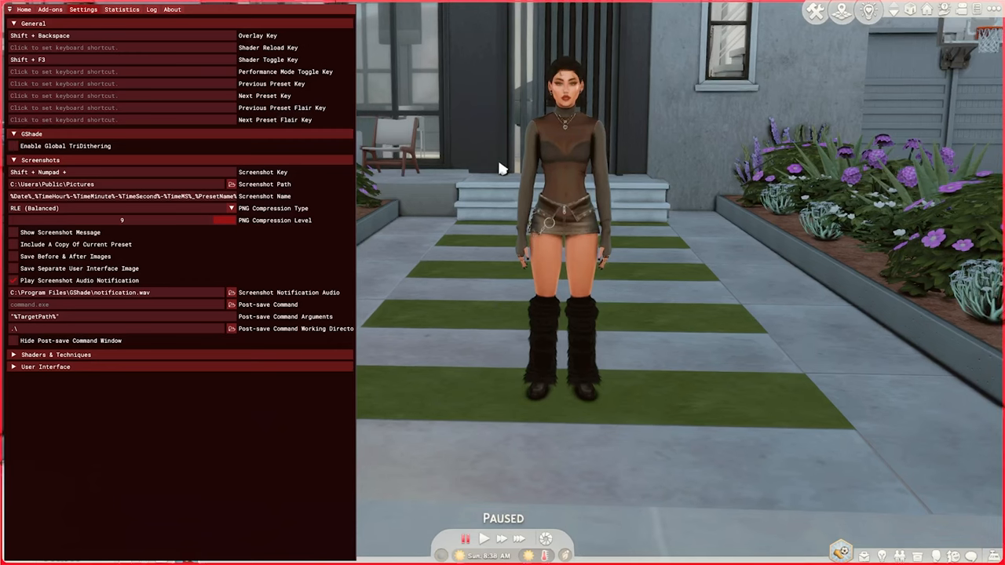
mouse_move(510, 176)
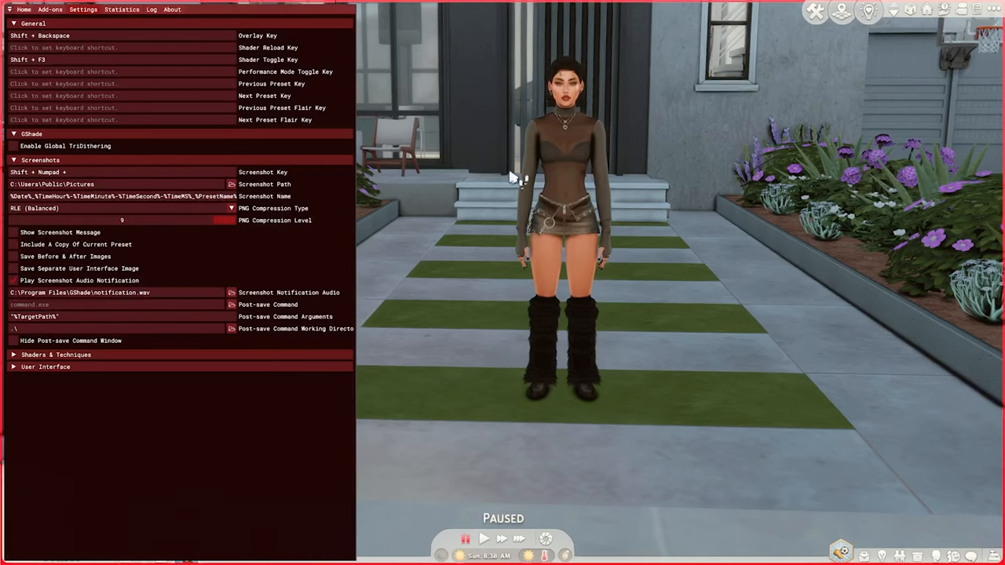
mouse_move(636, 165)
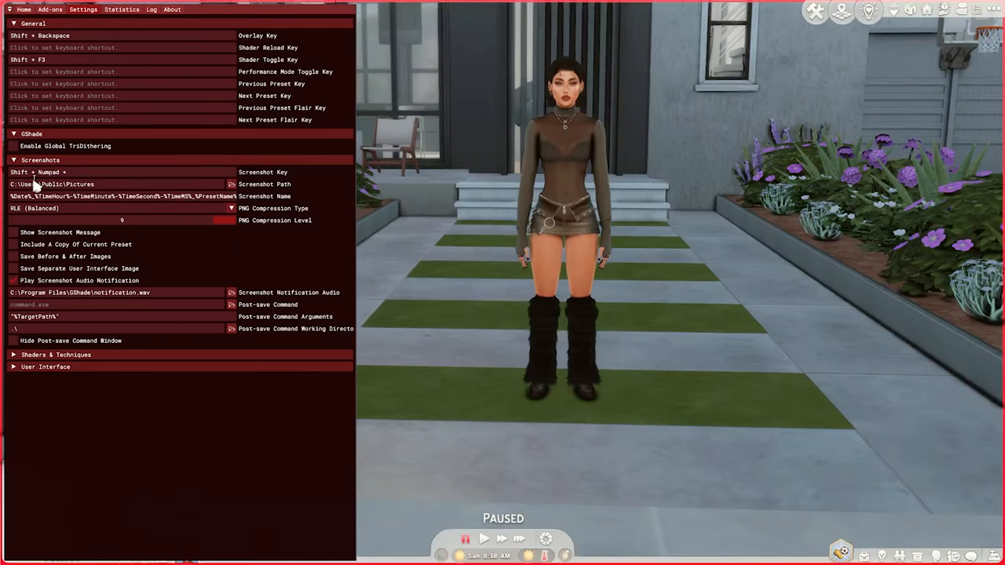
mouse_move(171, 449)
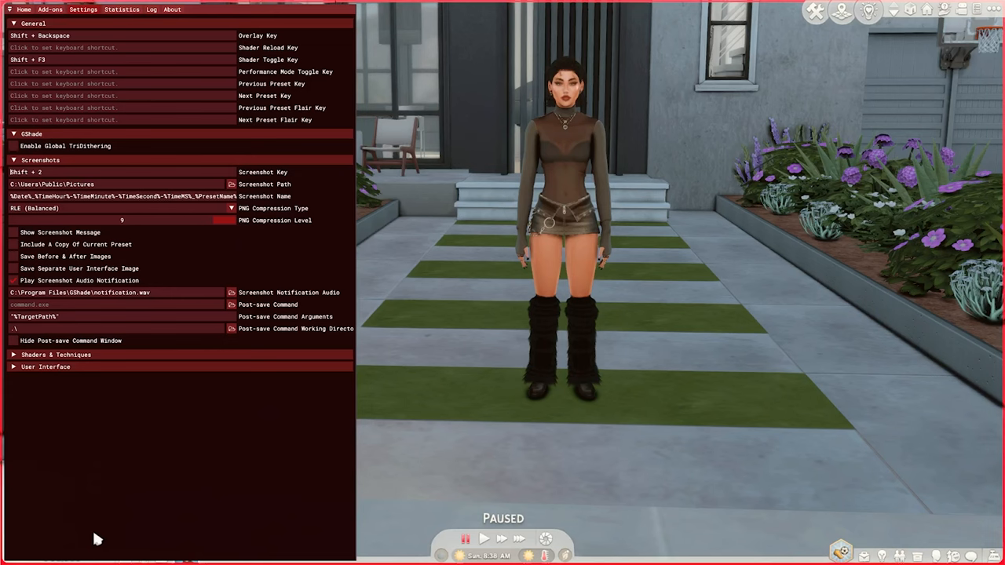
mouse_move(486, 203)
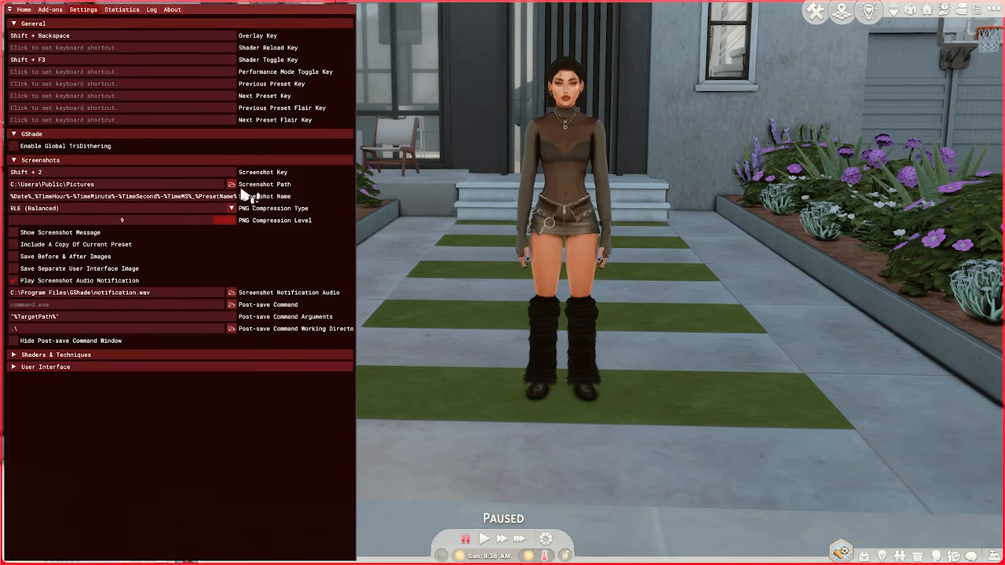
- Change the screenshot path from Public Pictures to the user's own Pictures folder
left_click(231, 184)
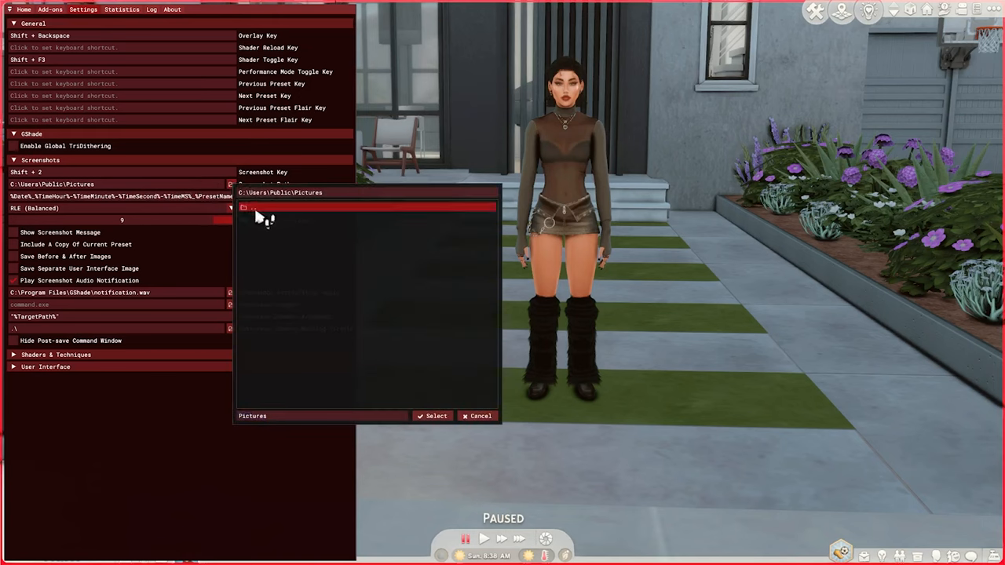
left_click(254, 207)
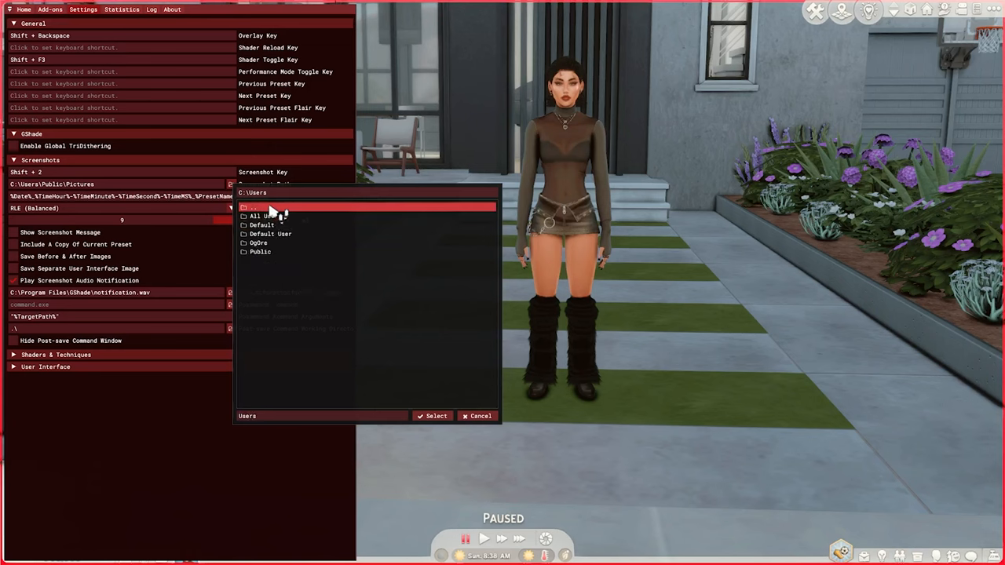
left_click(259, 242)
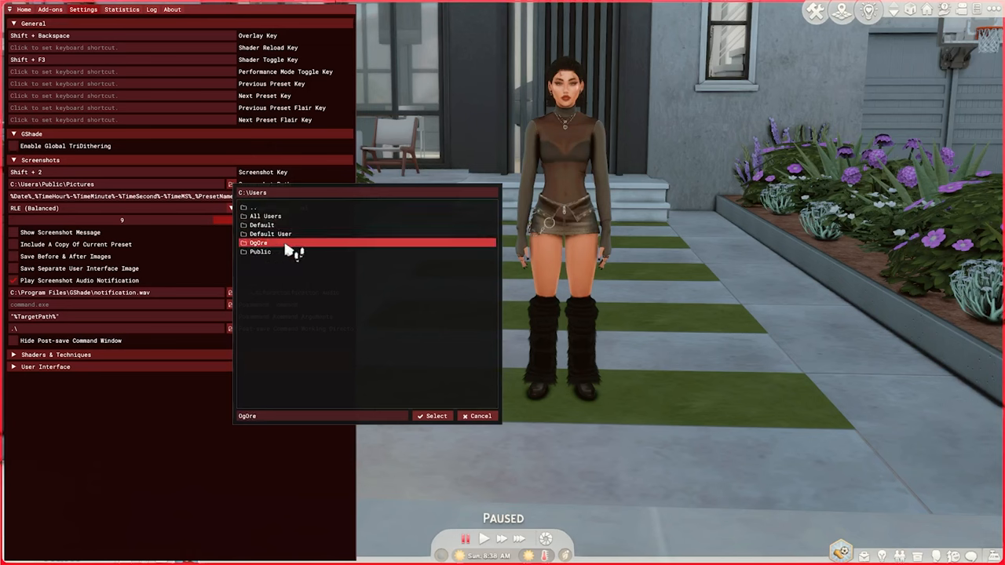
double_click(258, 242)
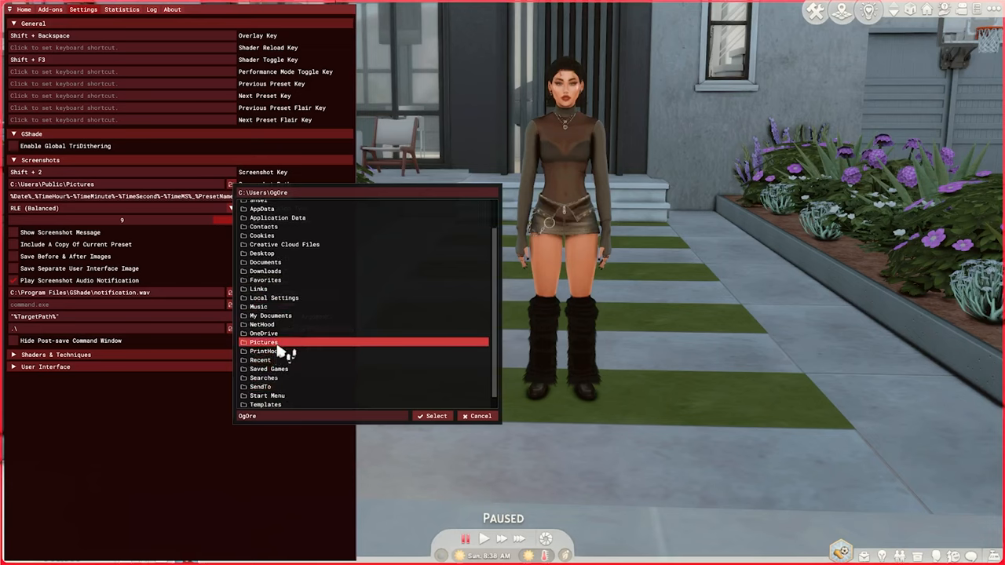
double_click(263, 342)
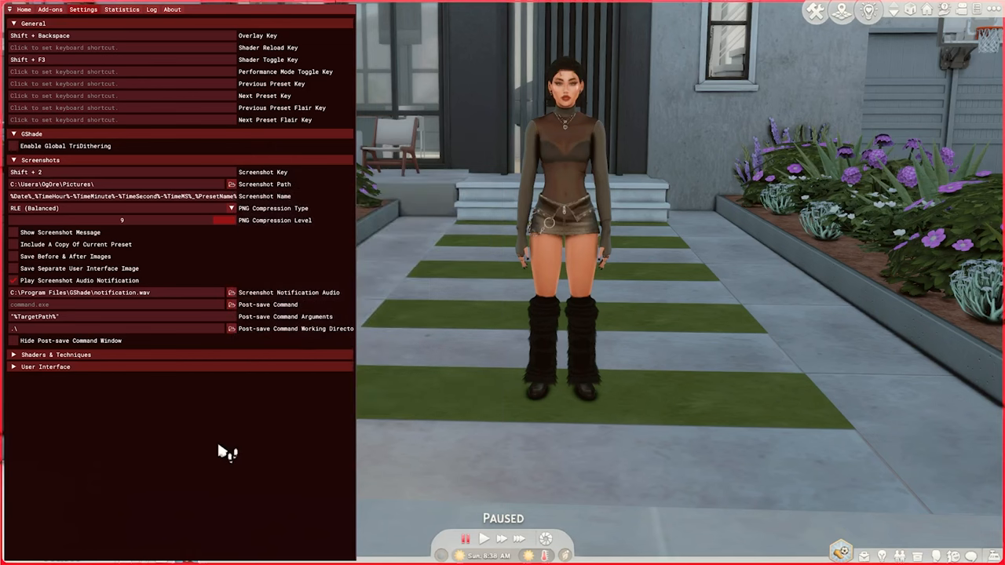
mouse_move(133, 201)
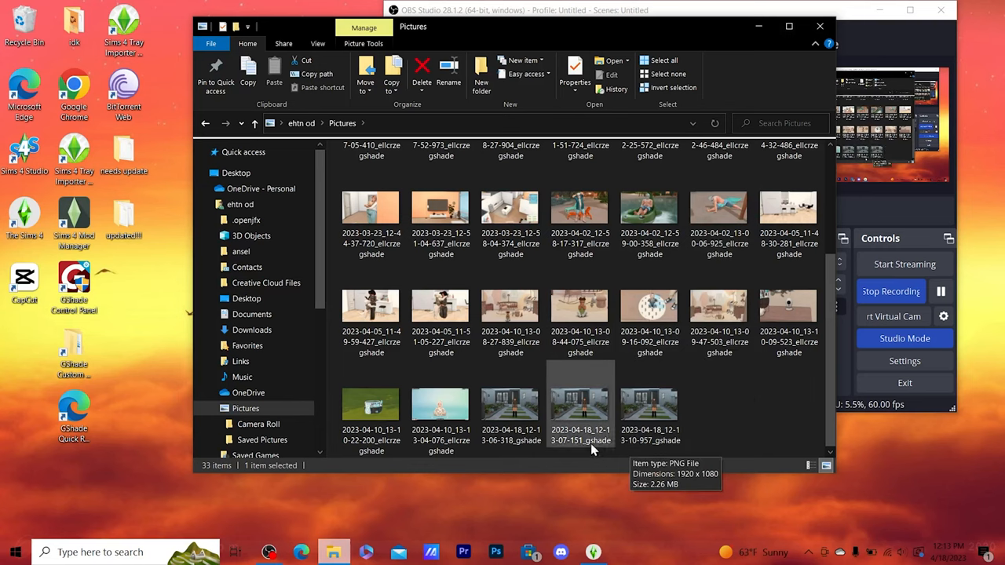
mouse_move(704, 402)
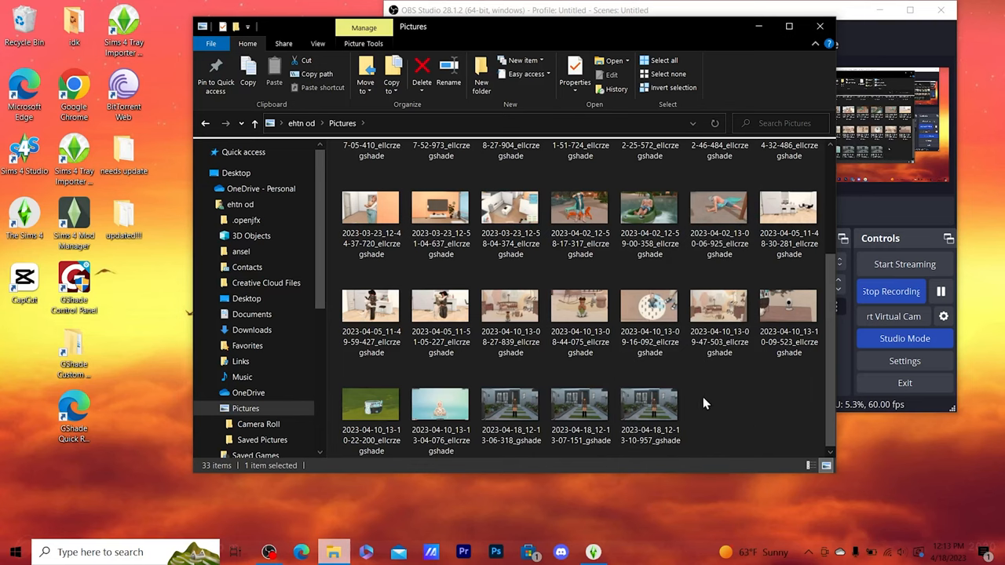